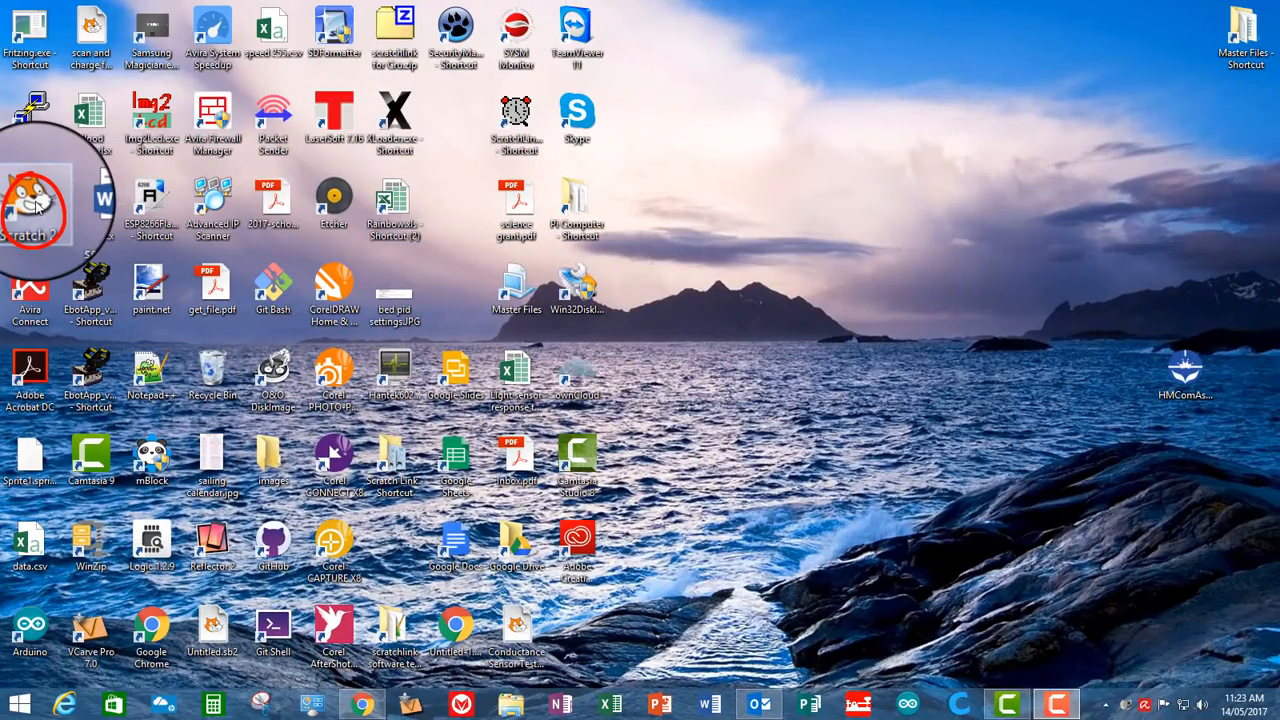
# Launch Scratch 2 from the desktop shortcut and decline the newer-version update offer
pyautogui.doubleClick(30, 205)
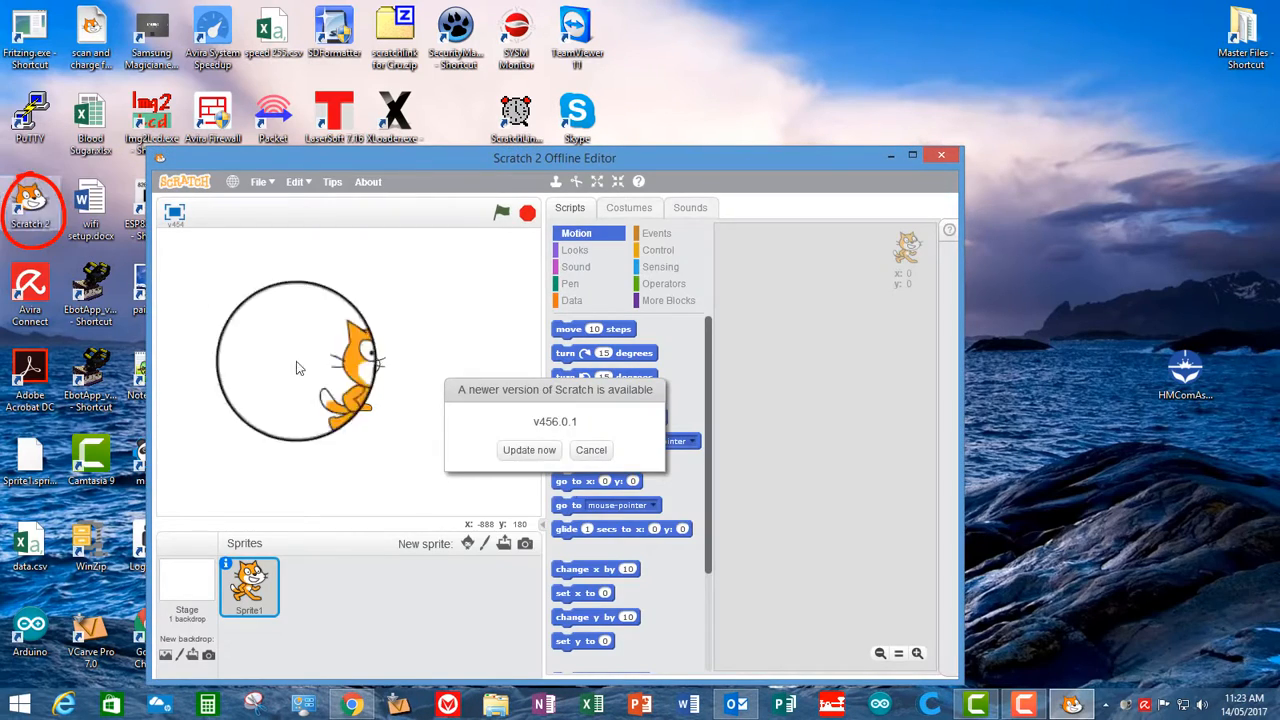
pyautogui.click(590, 449)
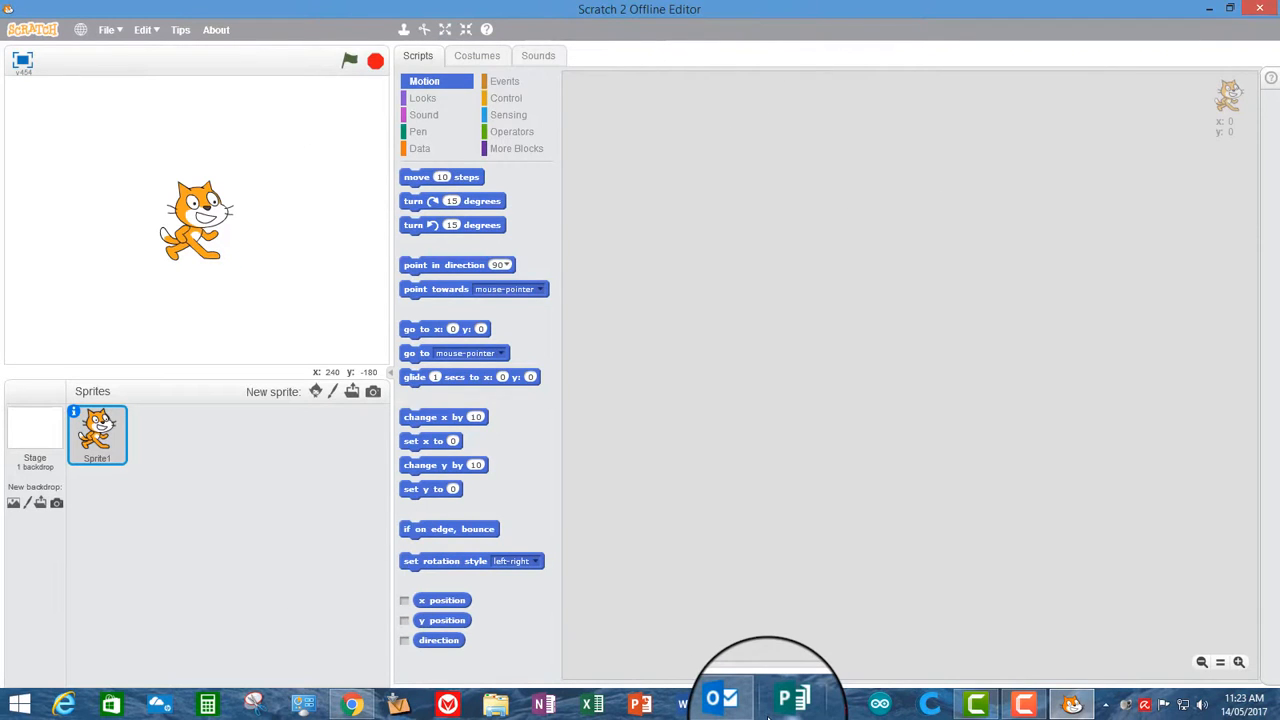
pyautogui.moveTo(675, 127)
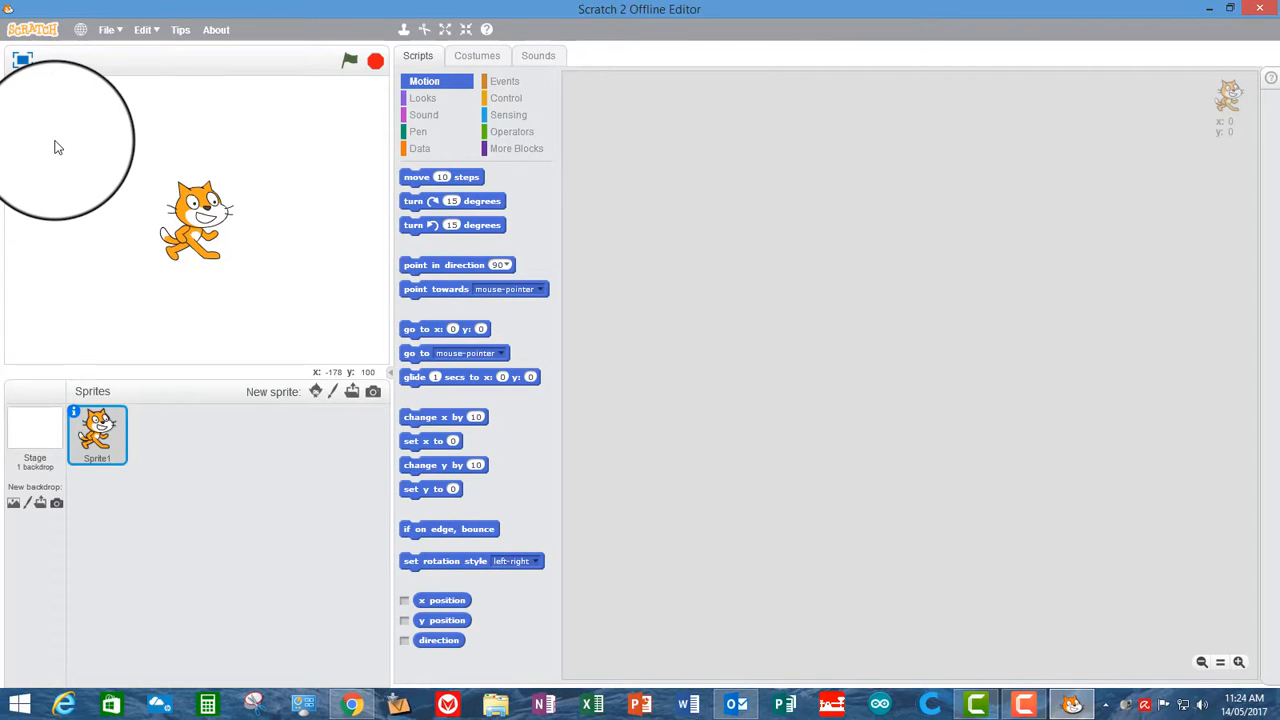
# Show the Edit menu with undelete, small stage layout and turbo mode options
pyautogui.click(105, 29)
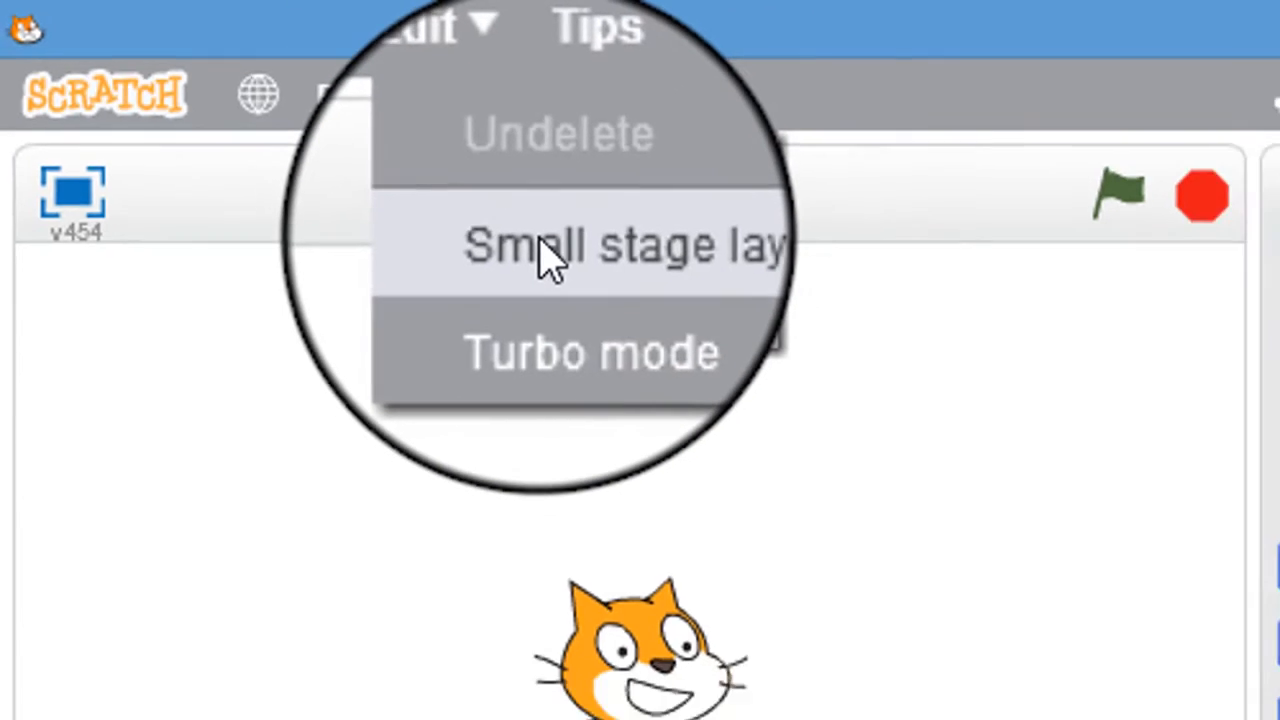
# Switch to the small stage layout and drop point in direction, point towards and glide blocks
pyautogui.click(550, 245)
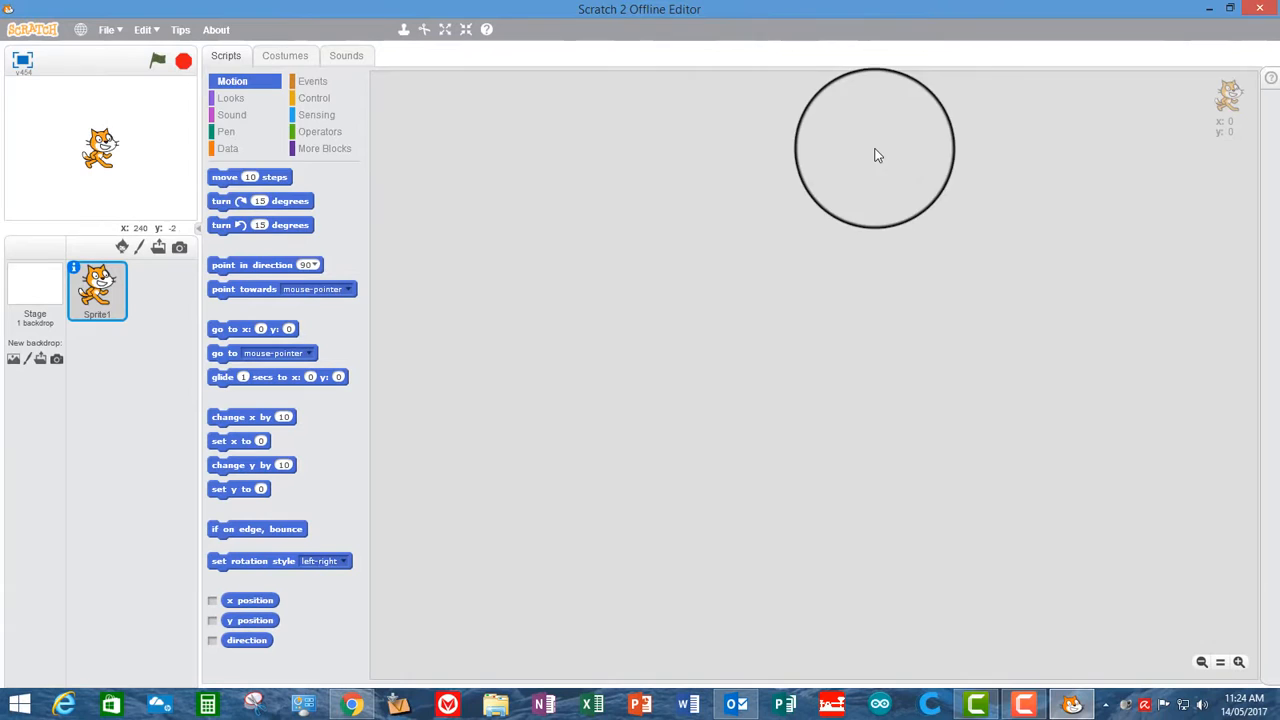
pyautogui.moveTo(875, 150); pyautogui.dragTo(595, 200)
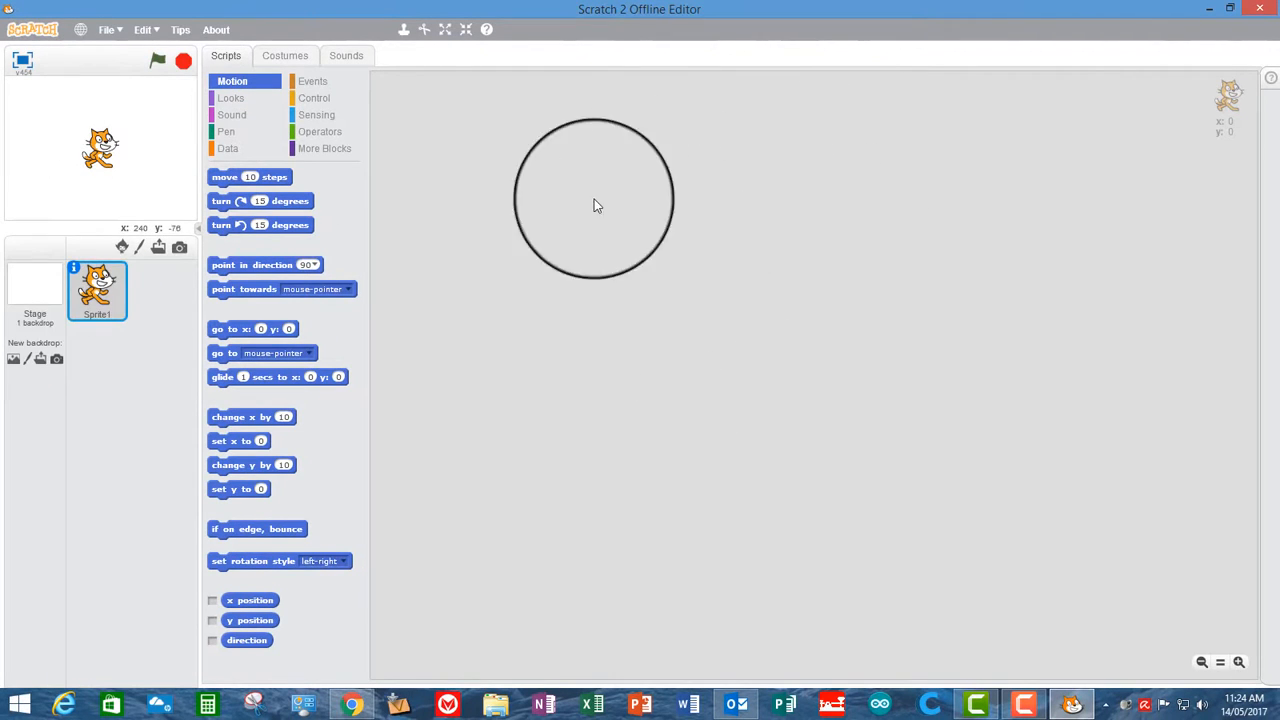
pyautogui.moveTo(265, 264); pyautogui.dragTo(515, 209)
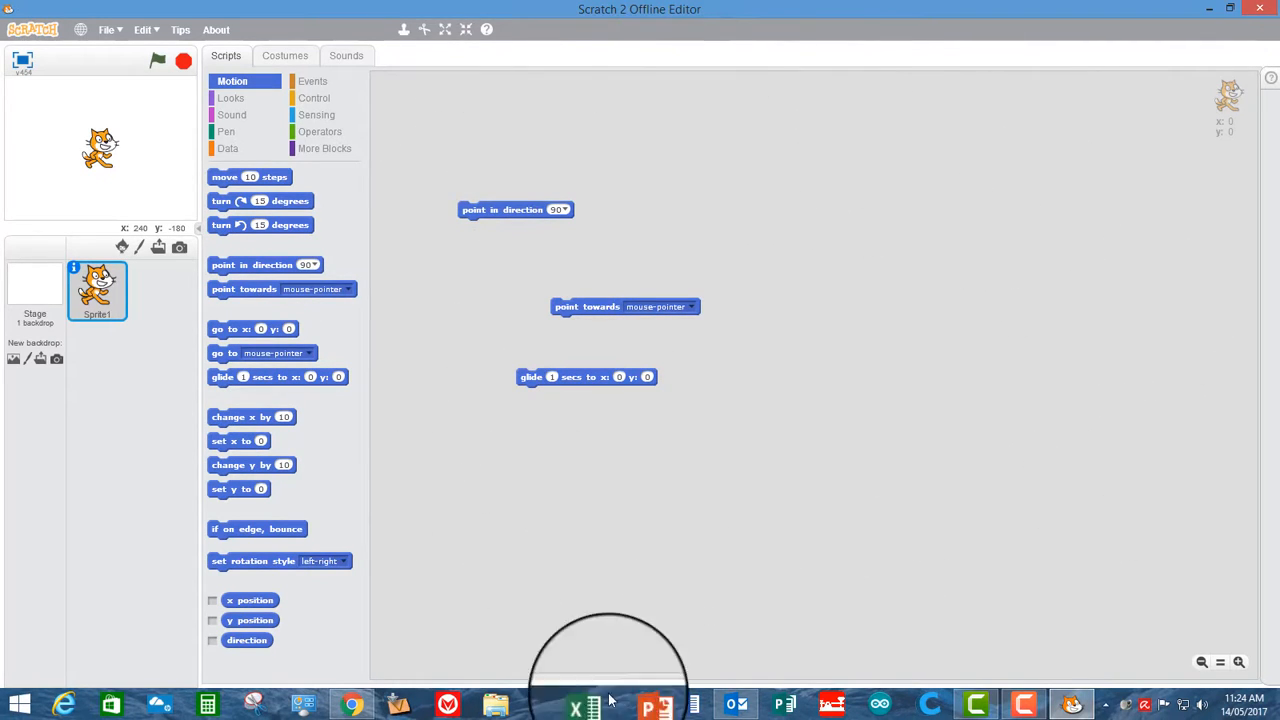
pyautogui.moveTo(367, 403)
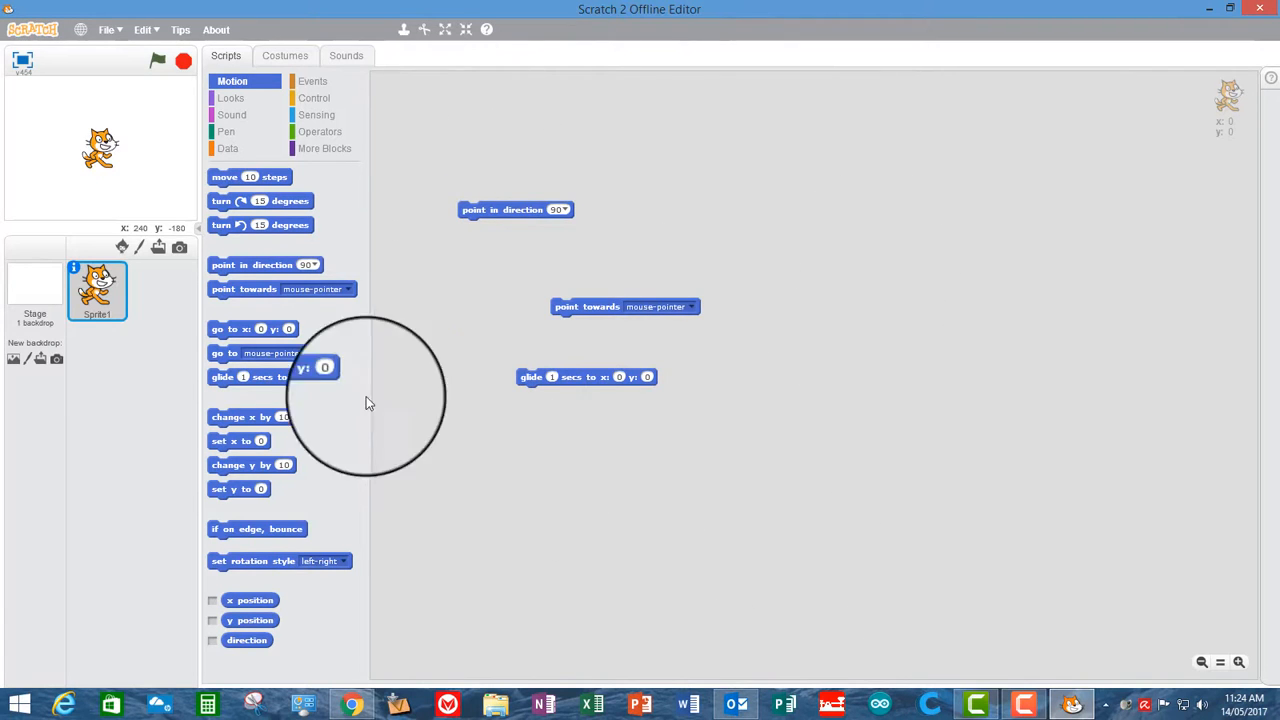
pyautogui.moveTo(963, 475)
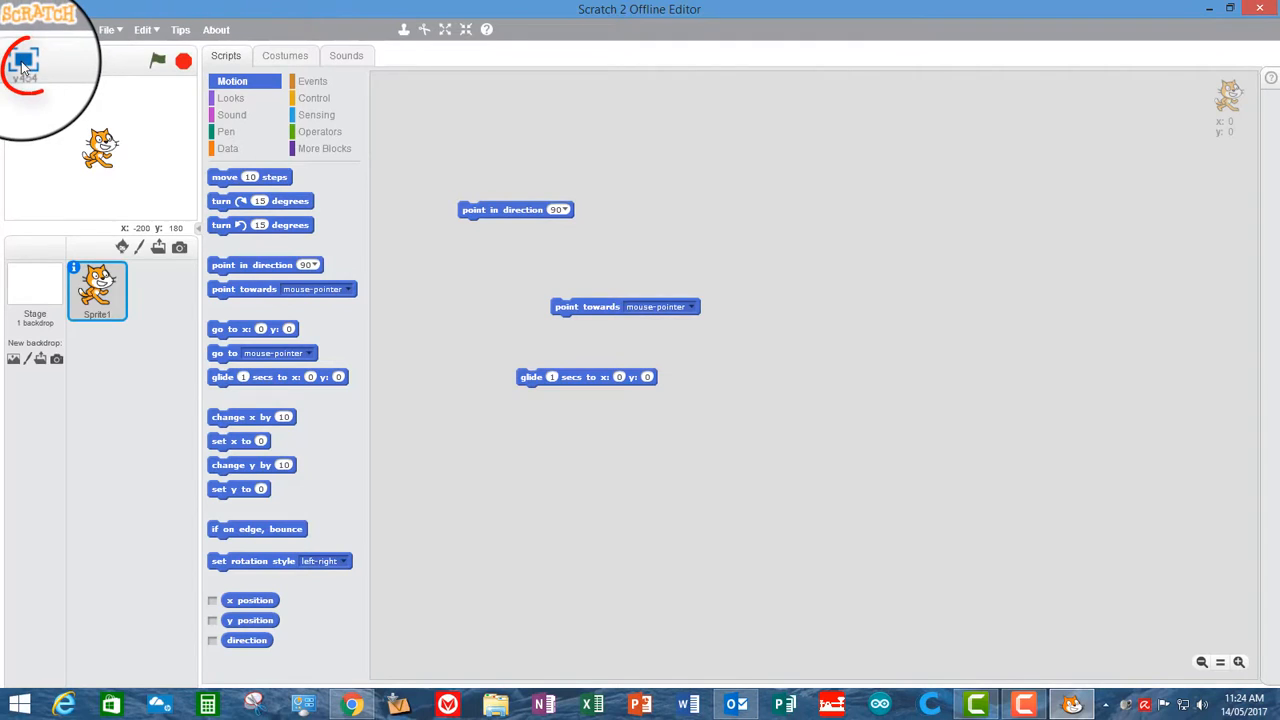
pyautogui.click(465, 29)
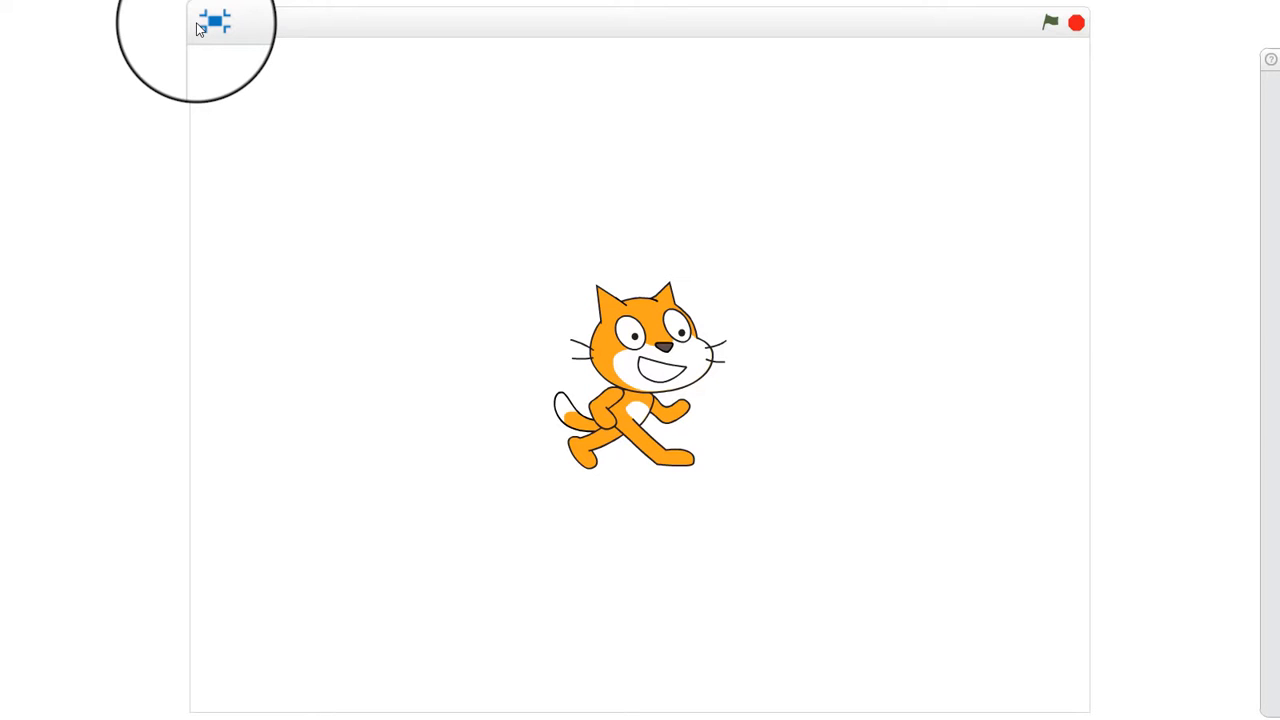
pyautogui.click(213, 22)
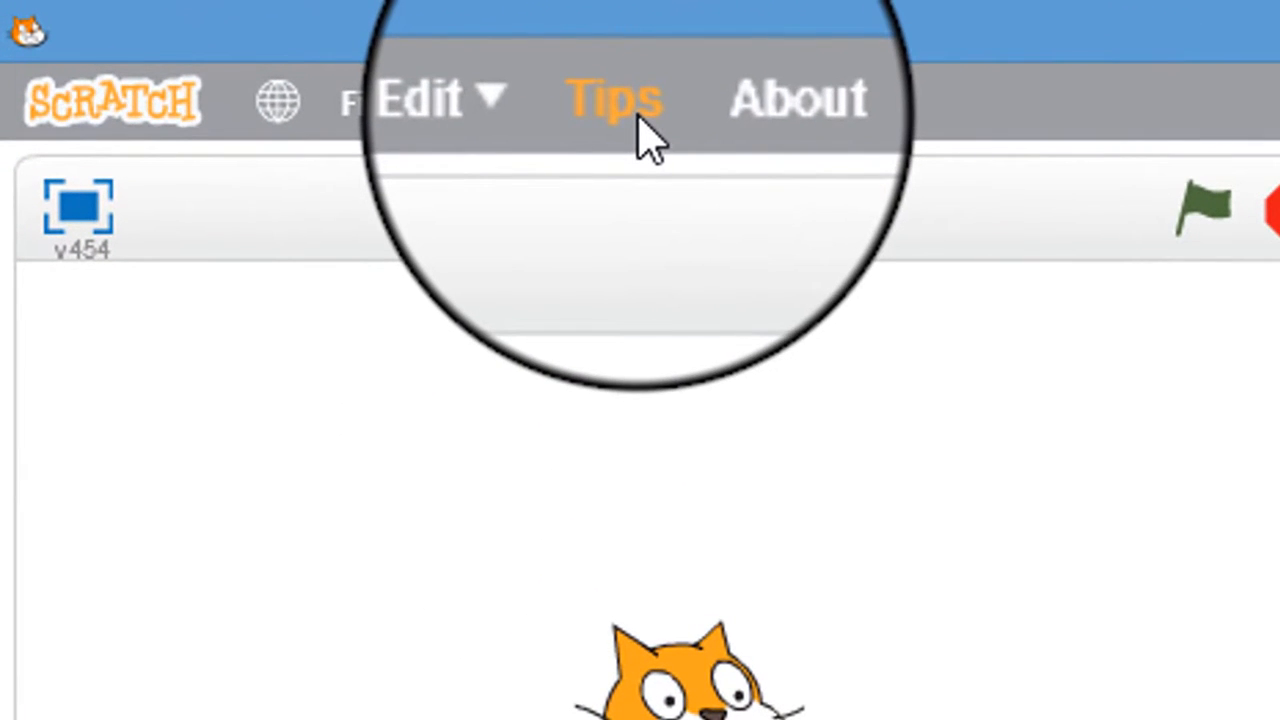
# Open the Tips sidebar on the Getting Started with Scratch tutorial
pyautogui.click(612, 98)
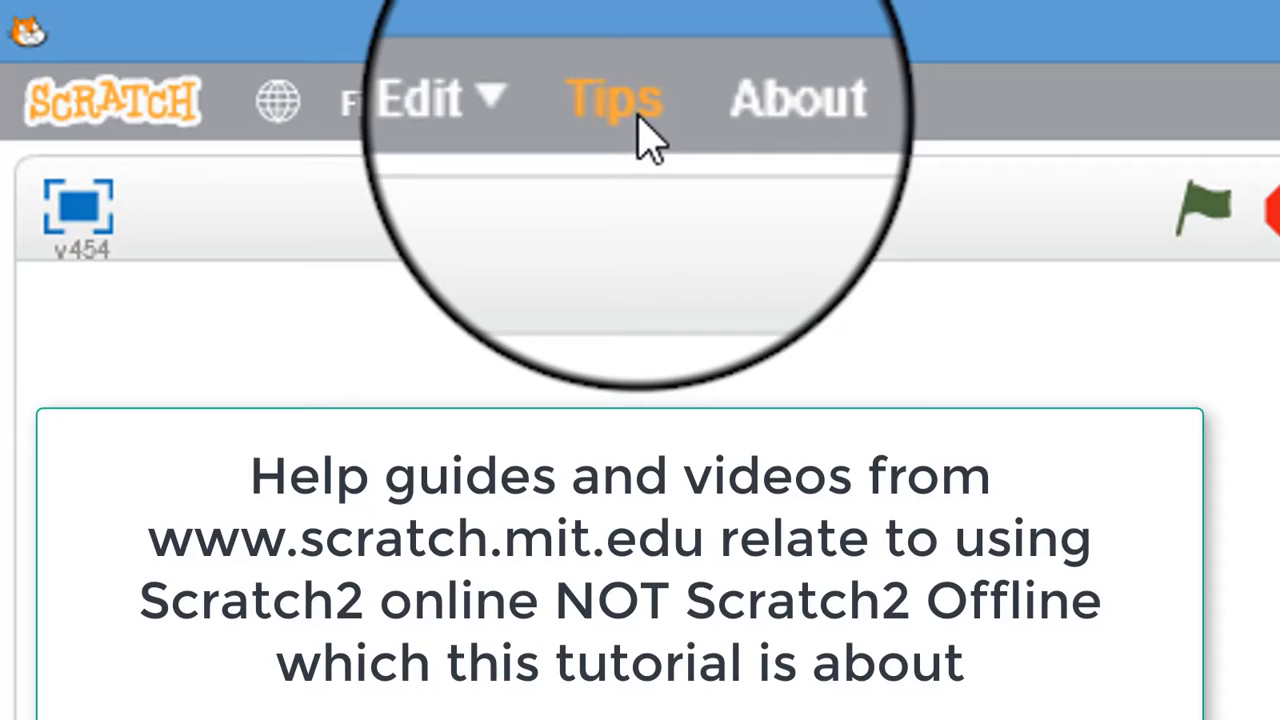
pyautogui.click(614, 98)
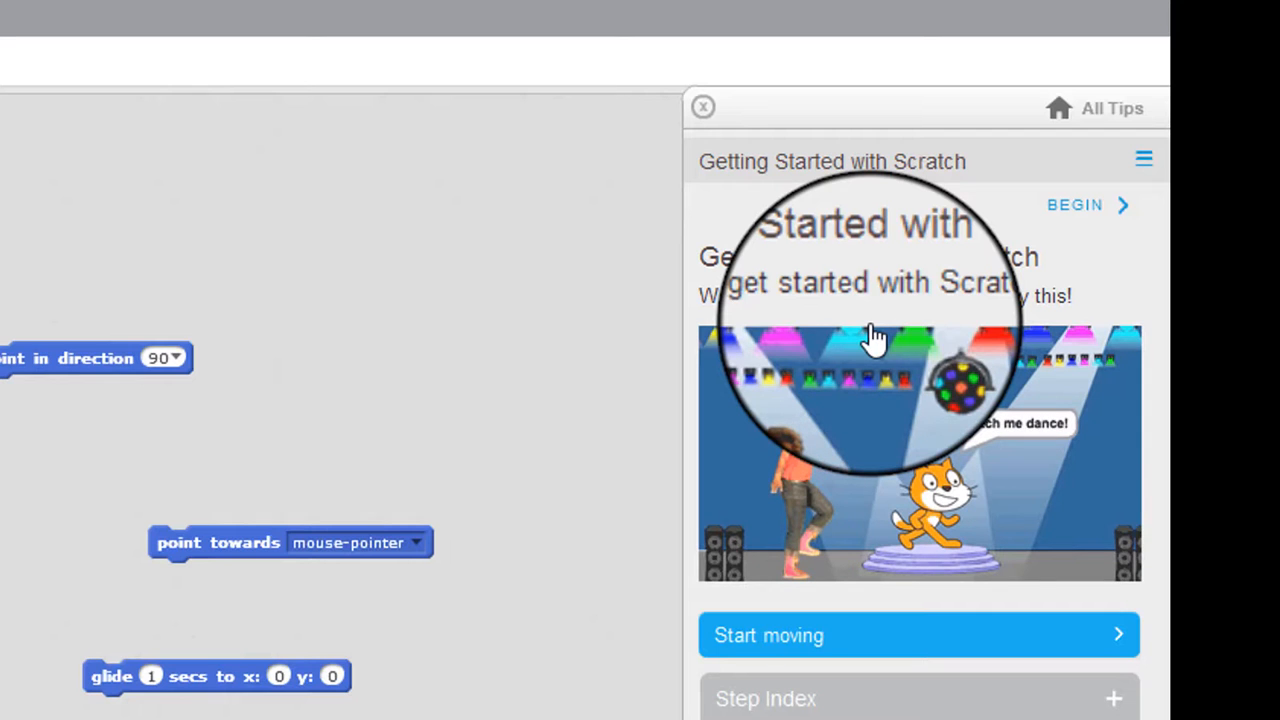
pyautogui.moveTo(945, 480)
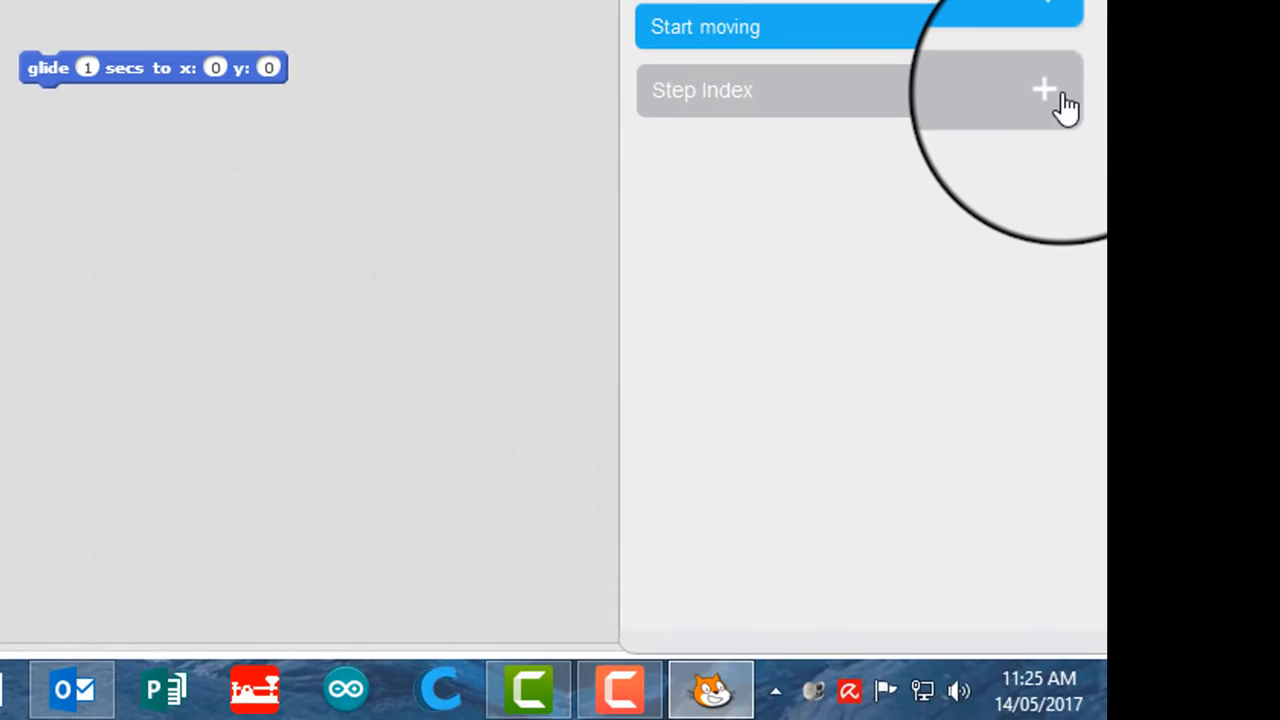
# Expand the Step Index, browse the steps, and open step 1 Start Moving
pyautogui.click(1043, 90)
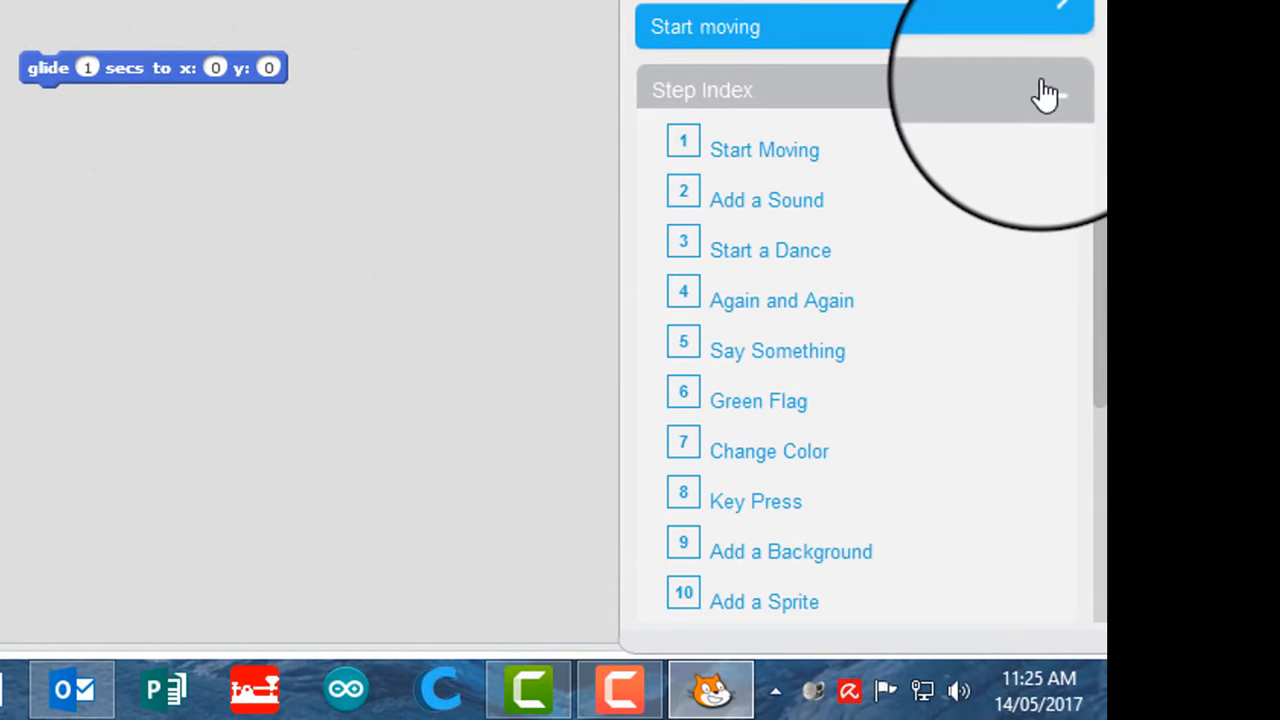
pyautogui.scroll(-3)
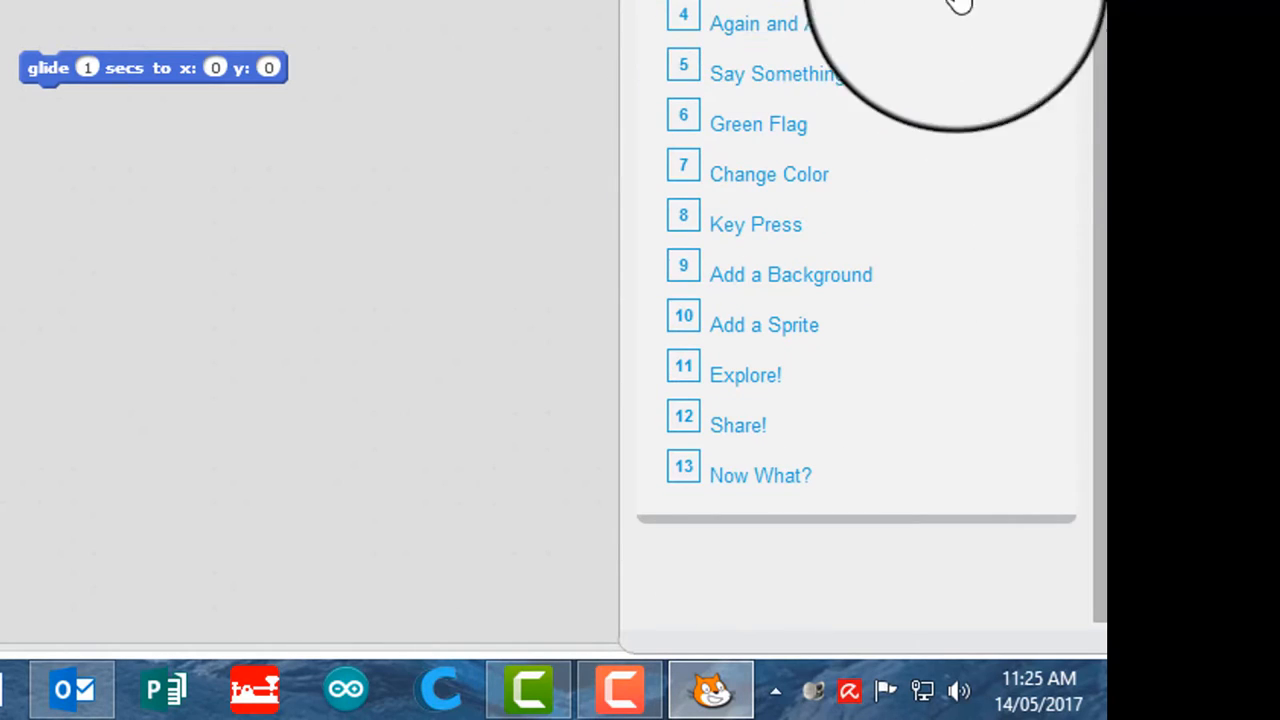
pyautogui.scroll(3)
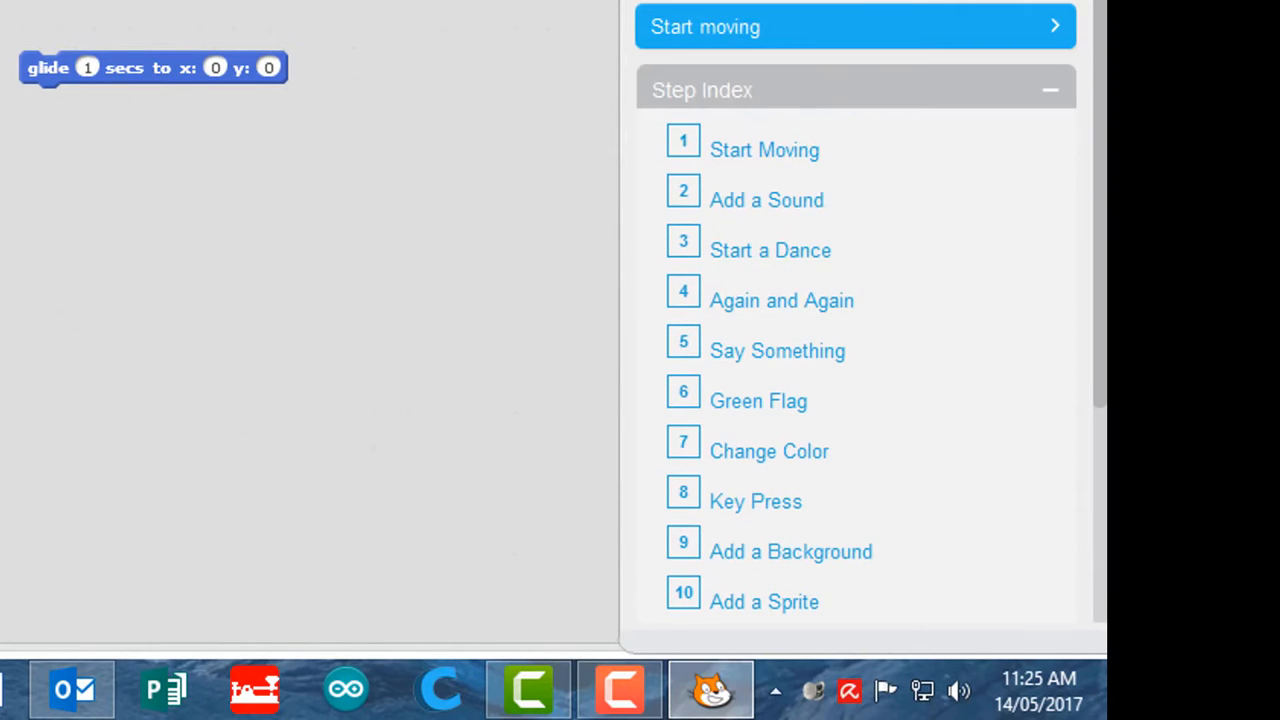
pyautogui.click(855, 27)
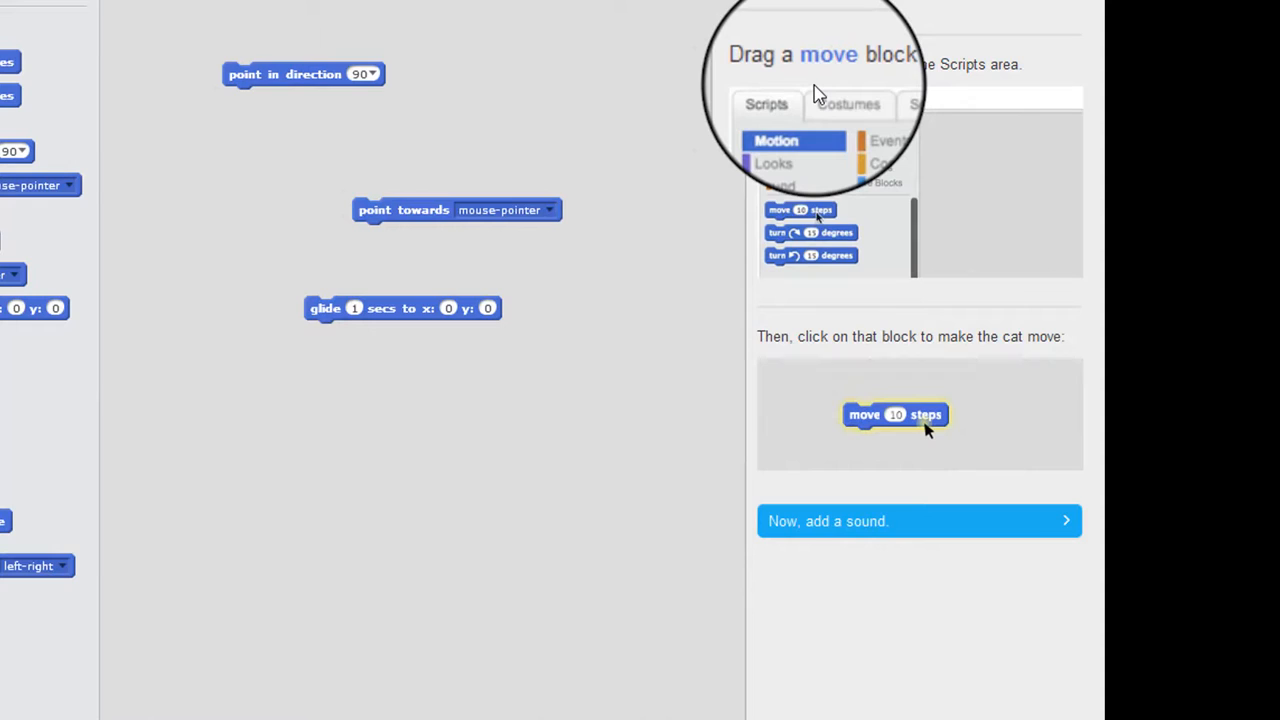
pyautogui.moveTo(800, 209); pyautogui.dragTo(978, 195)
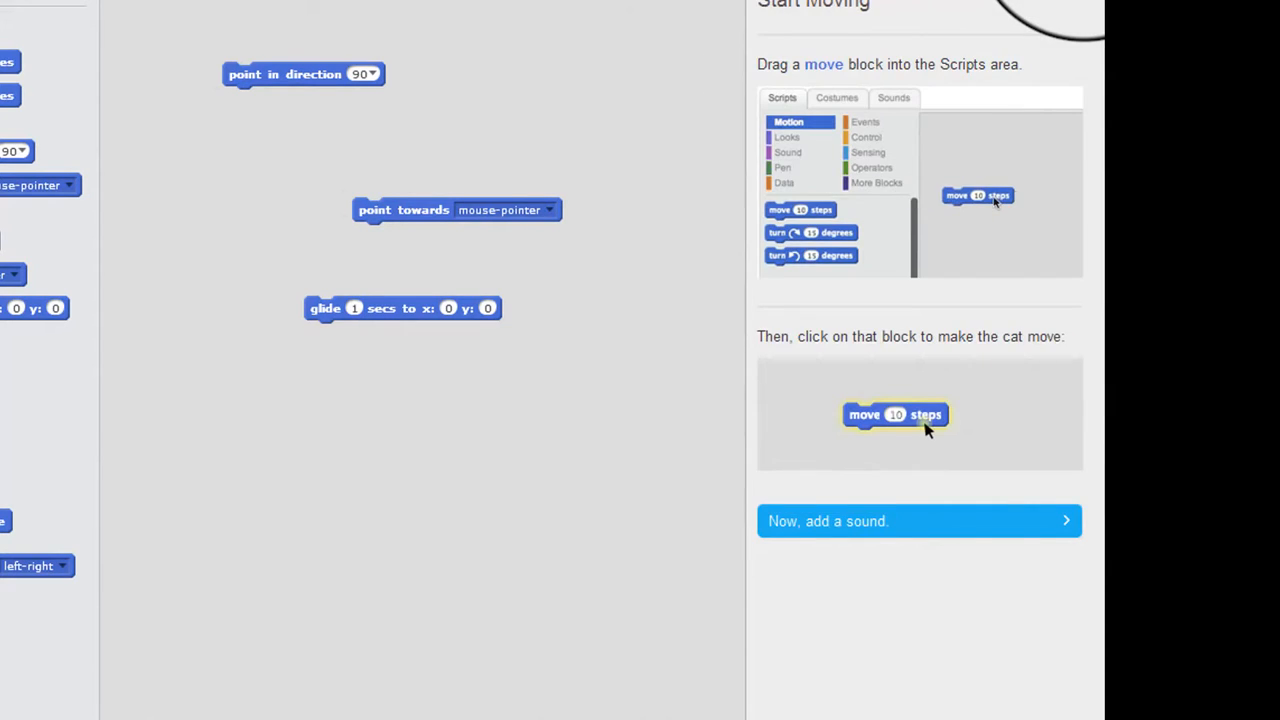
# From All Tips, open How To, expand Effects and view Play with effects
pyautogui.click(1249, 78)
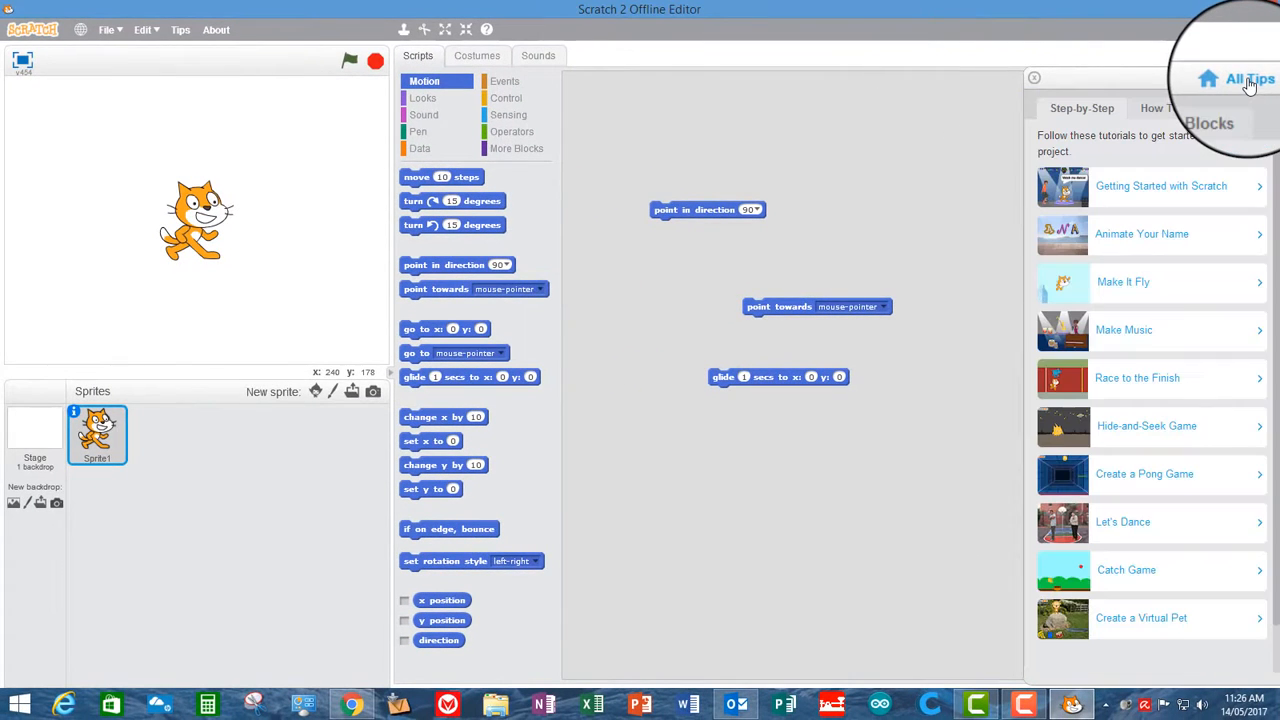
pyautogui.moveTo(1135, 612)
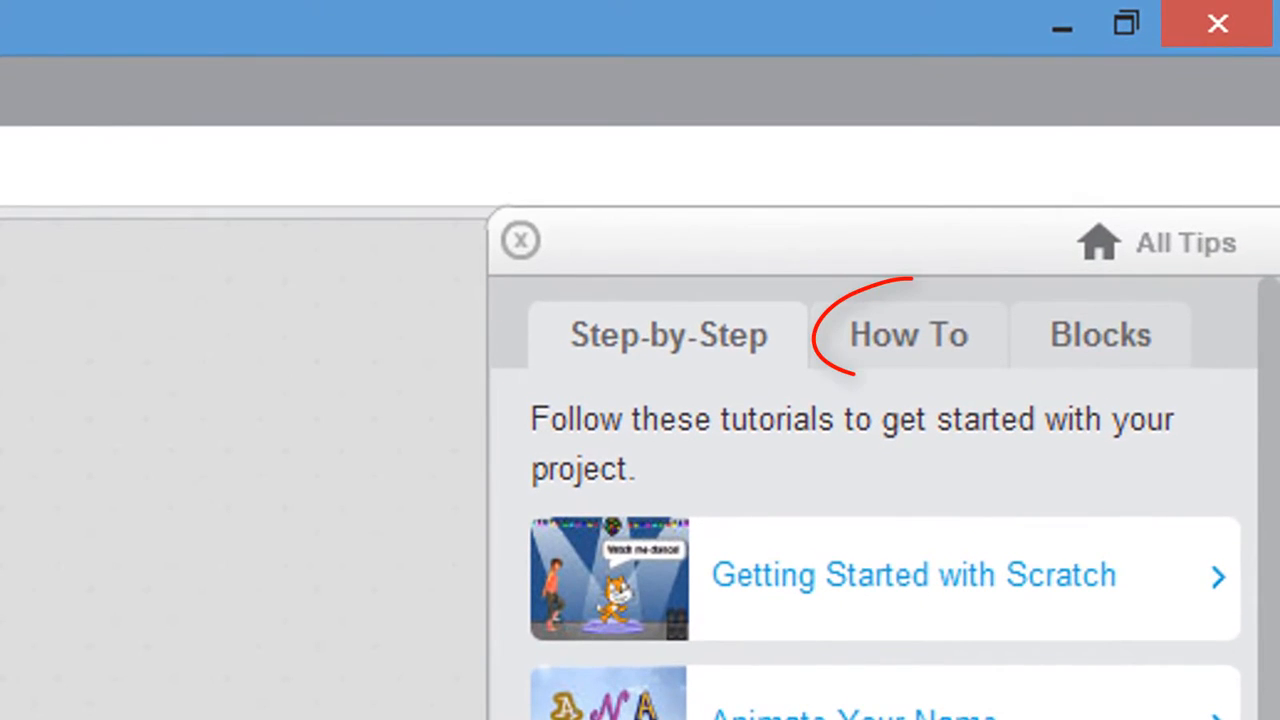
pyautogui.click(908, 334)
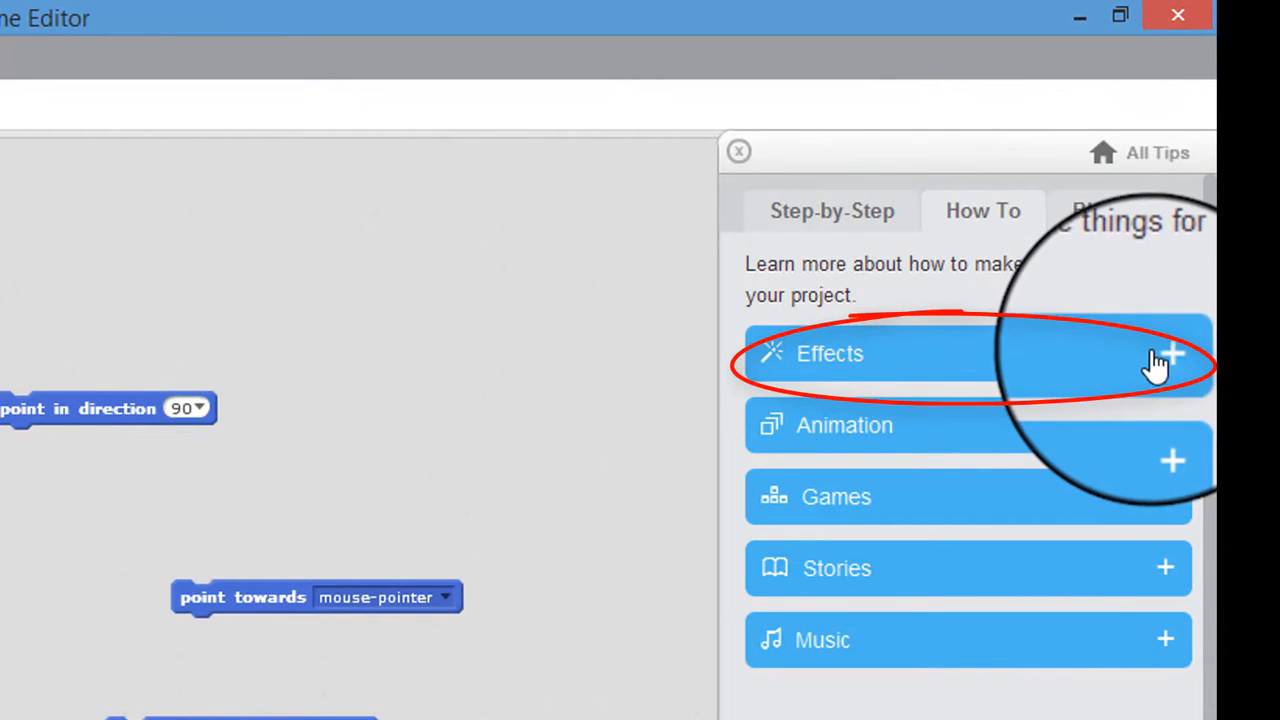
pyautogui.click(1170, 353)
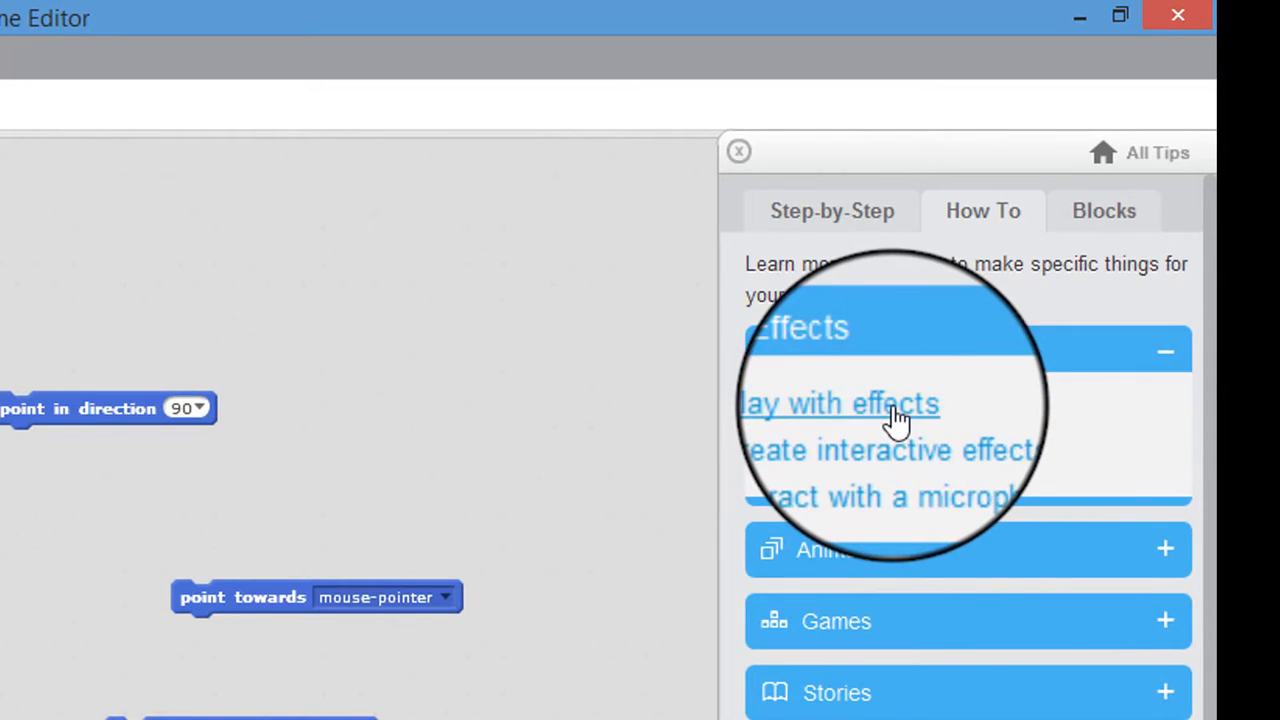
pyautogui.click(838, 403)
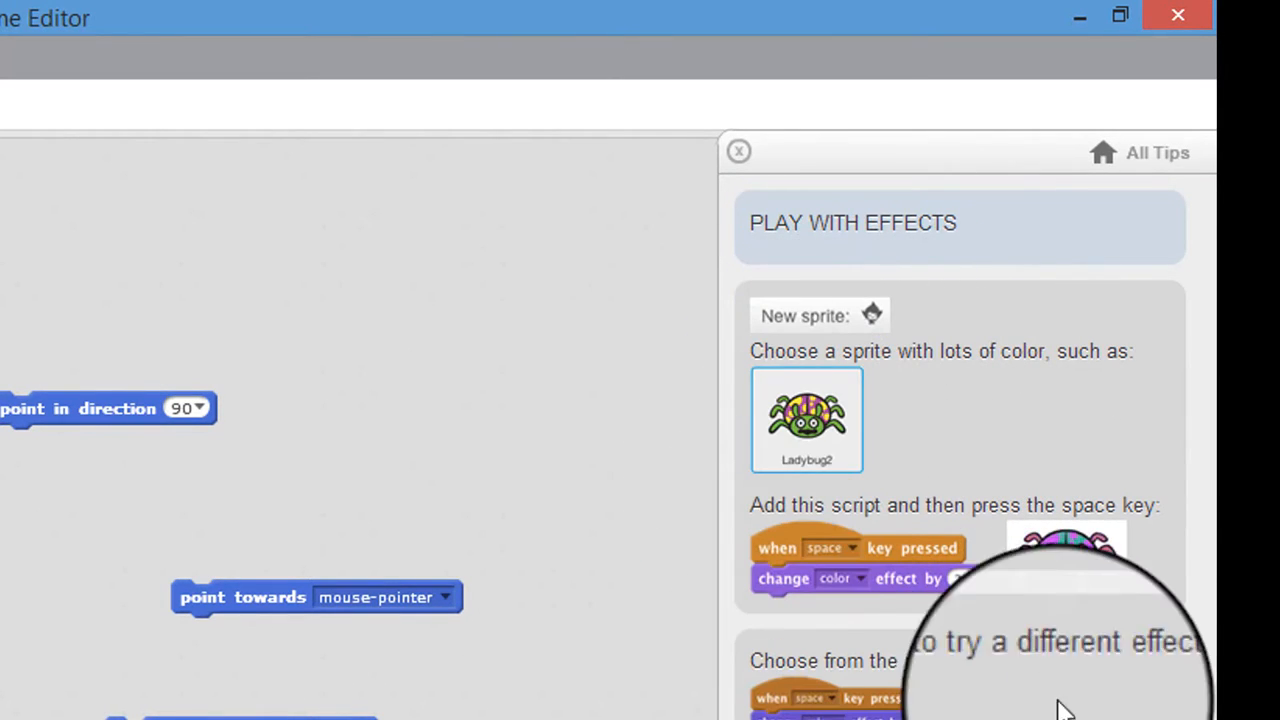
# Return to All Tips and show the How To topic list again
pyautogui.click(1157, 152)
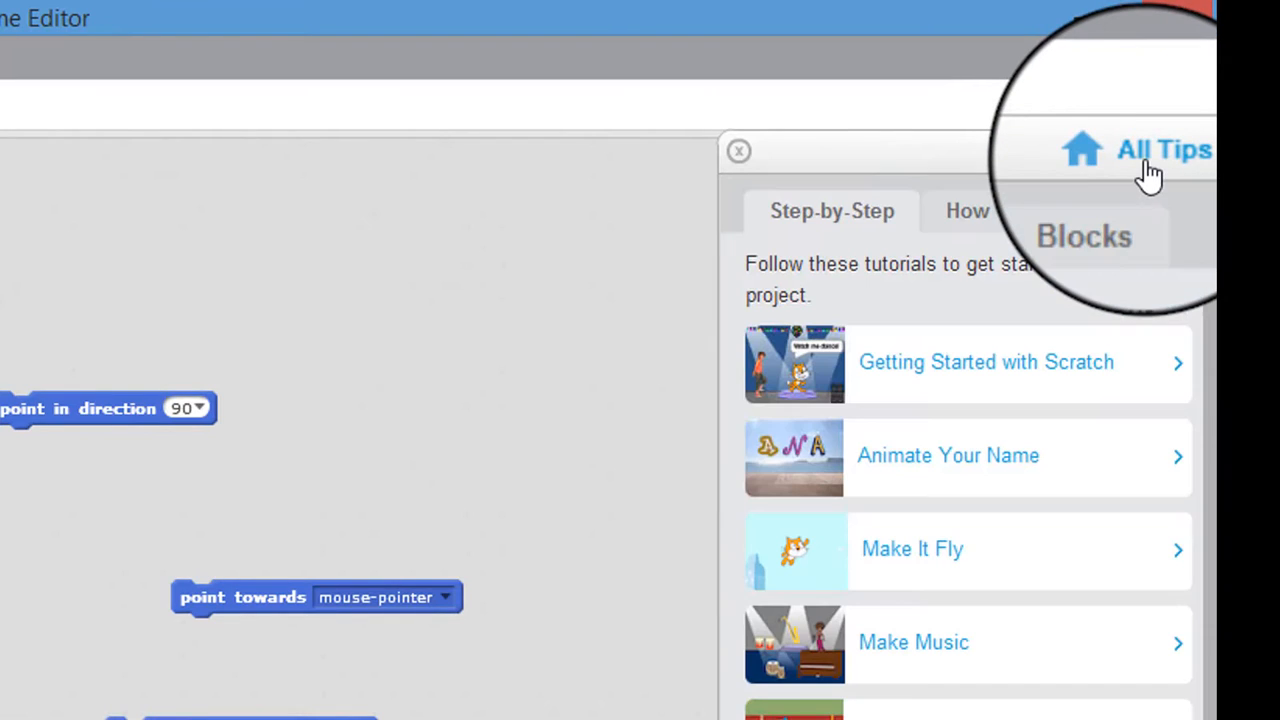
pyautogui.click(985, 210)
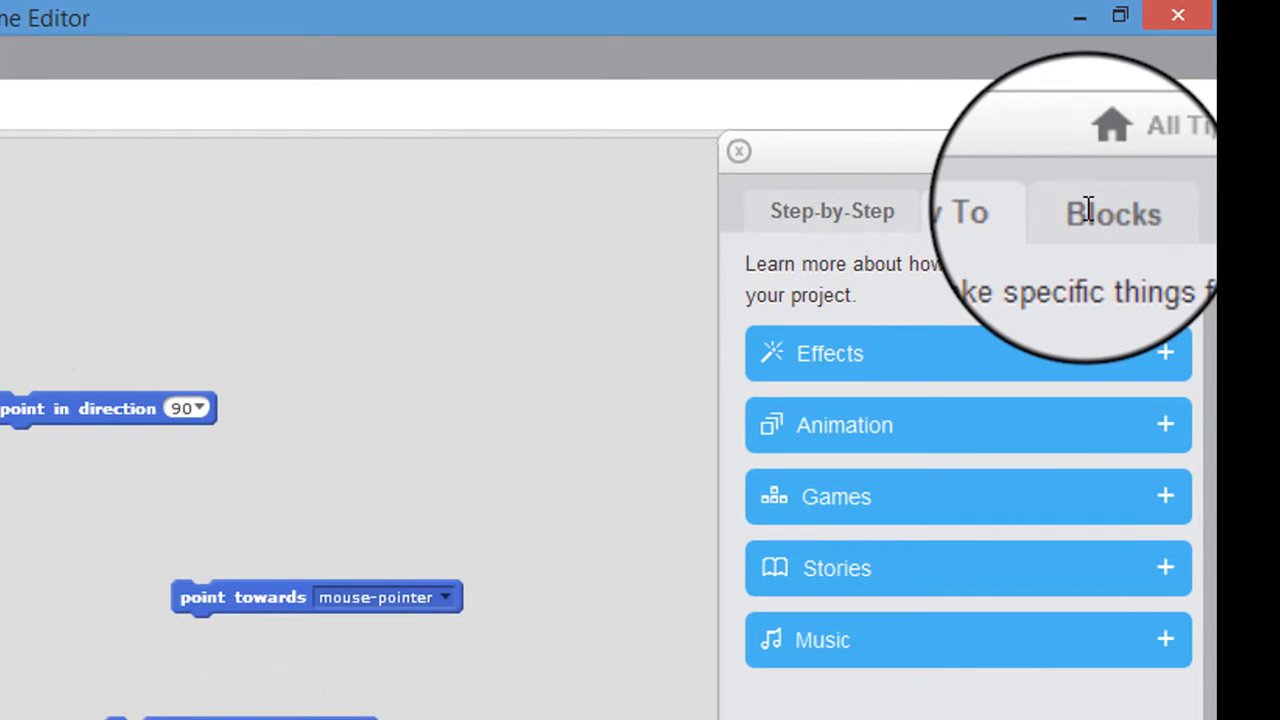
# In the Tips Blocks tab, expand Motion and view the move _ steps help
pyautogui.click(1113, 211)
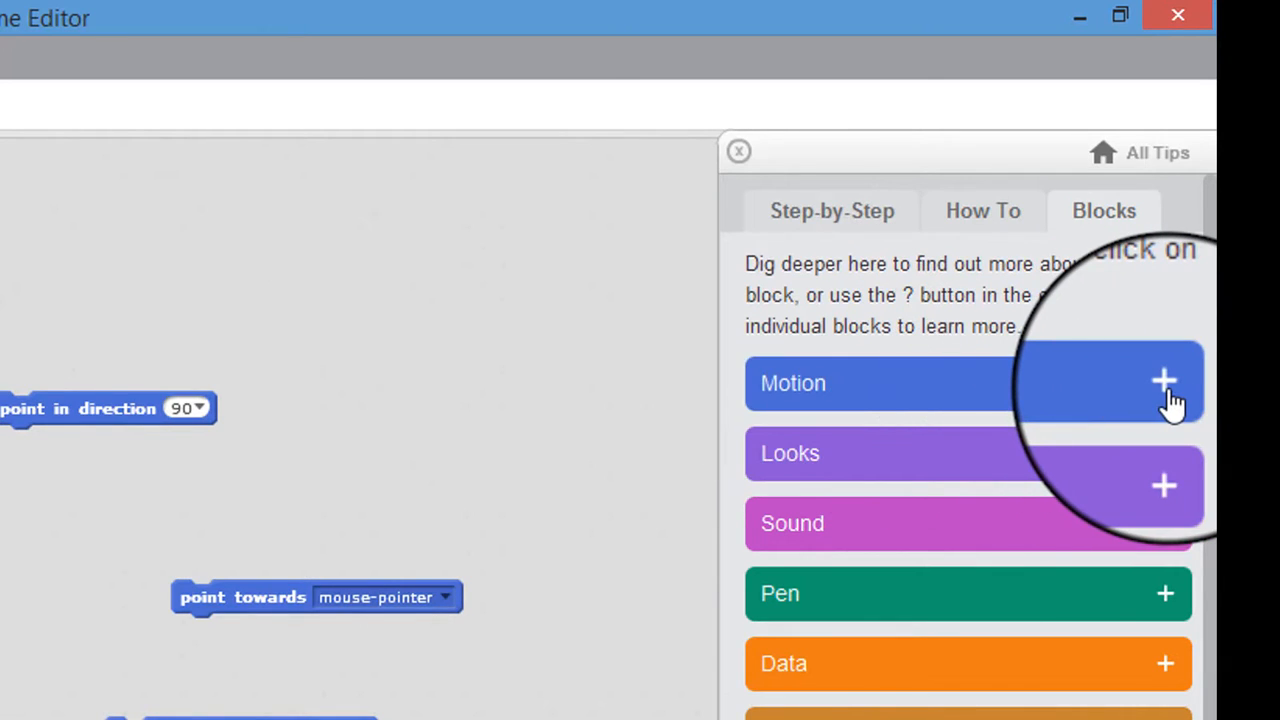
pyautogui.click(1163, 383)
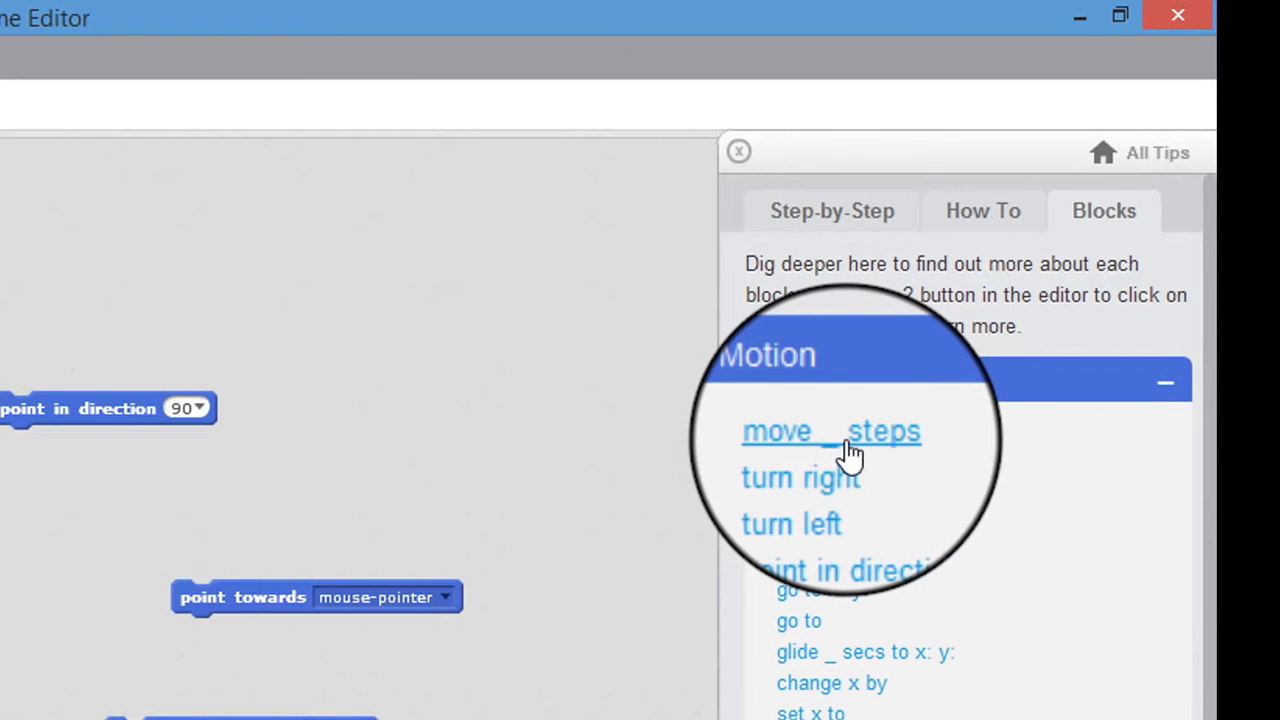
pyautogui.click(831, 431)
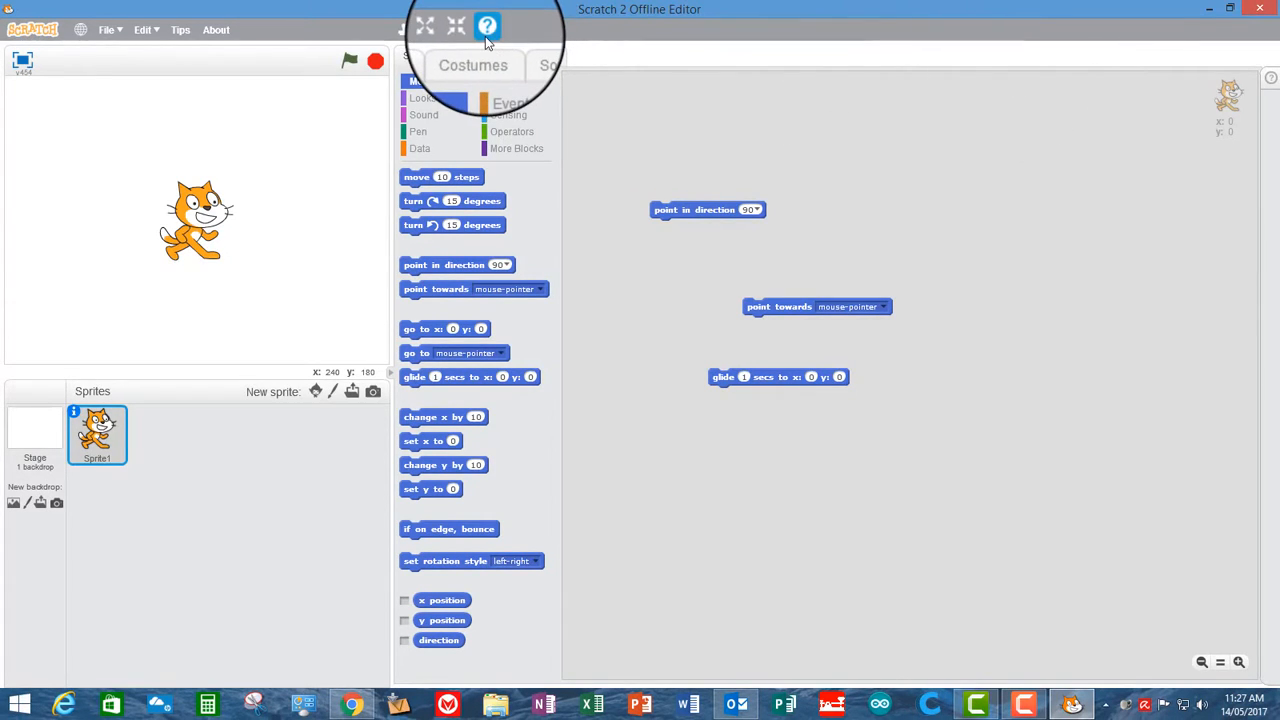
pyautogui.moveTo(487, 26)
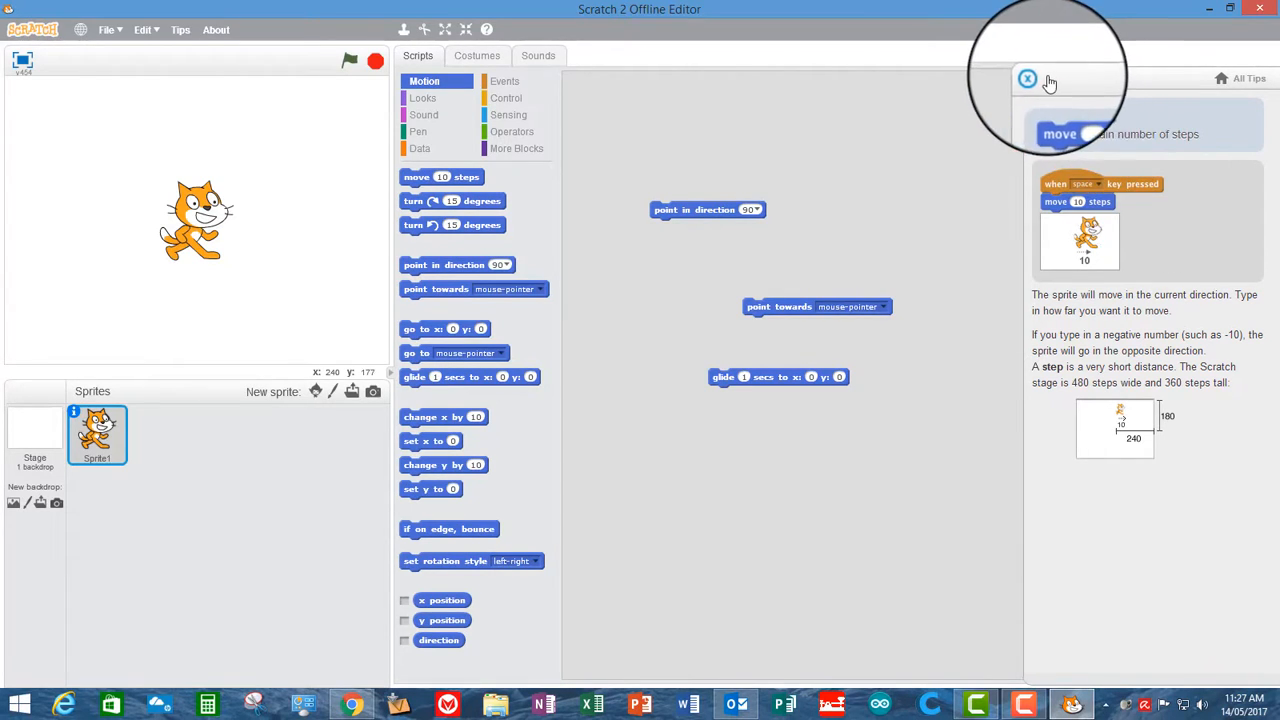
pyautogui.click(1027, 78)
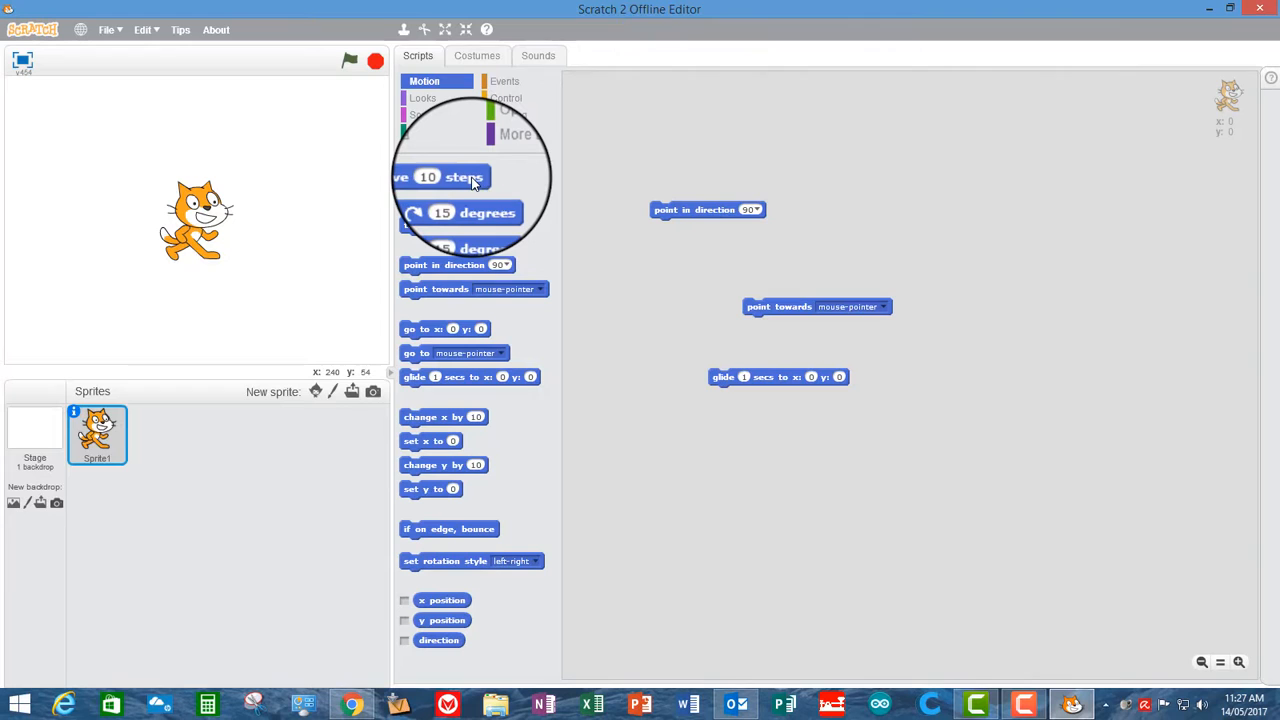
pyautogui.moveTo(465, 177)
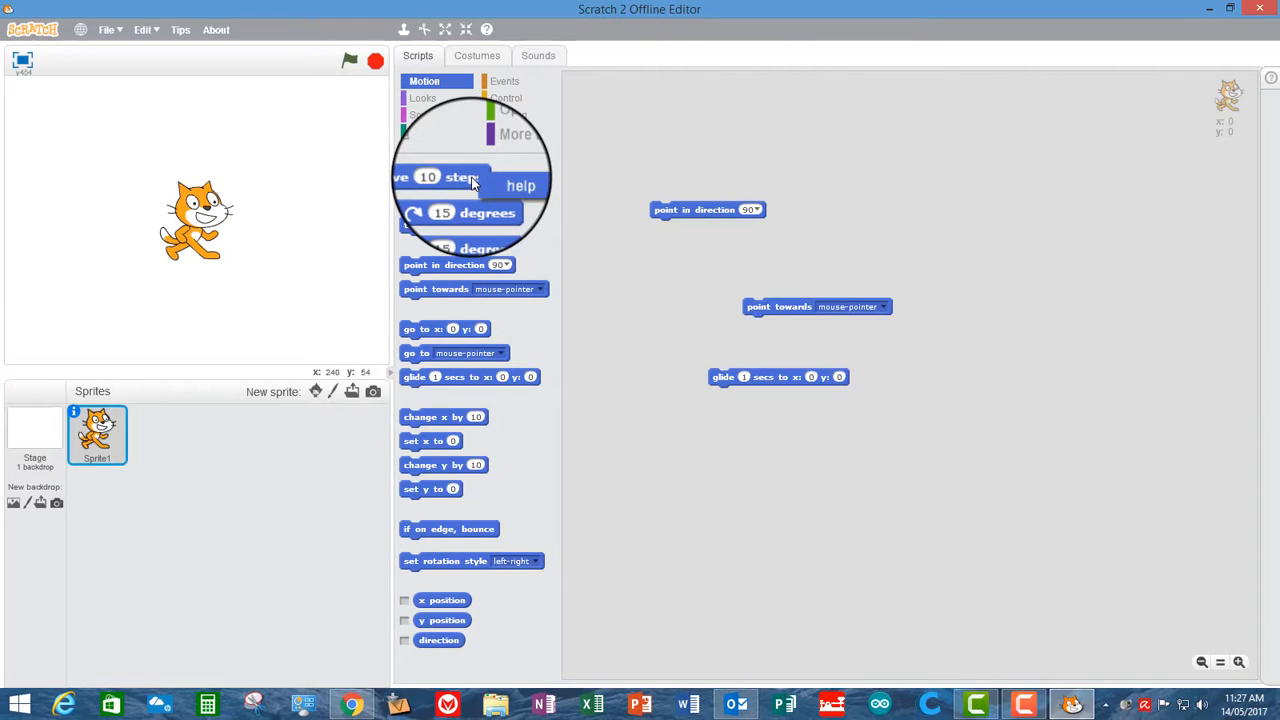
# Open help for the 'move 10 steps' block from its right-click menu
pyautogui.click(521, 185)
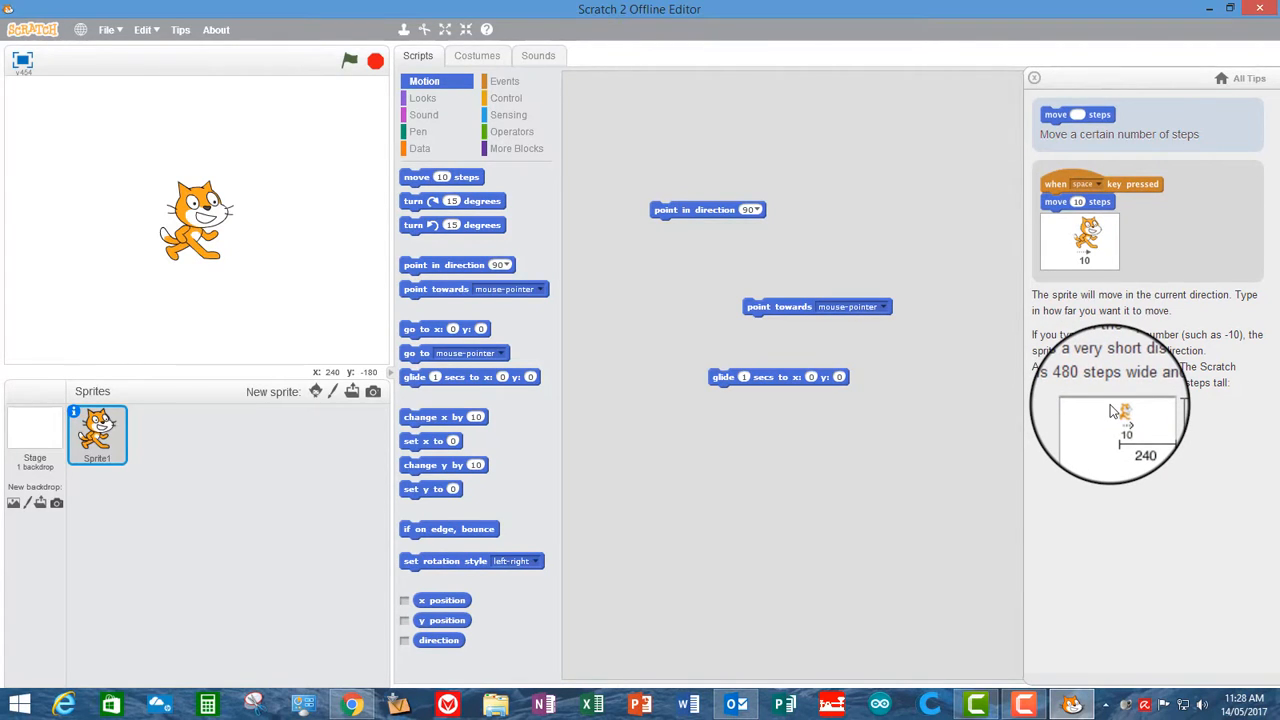
pyautogui.moveTo(450, 430)
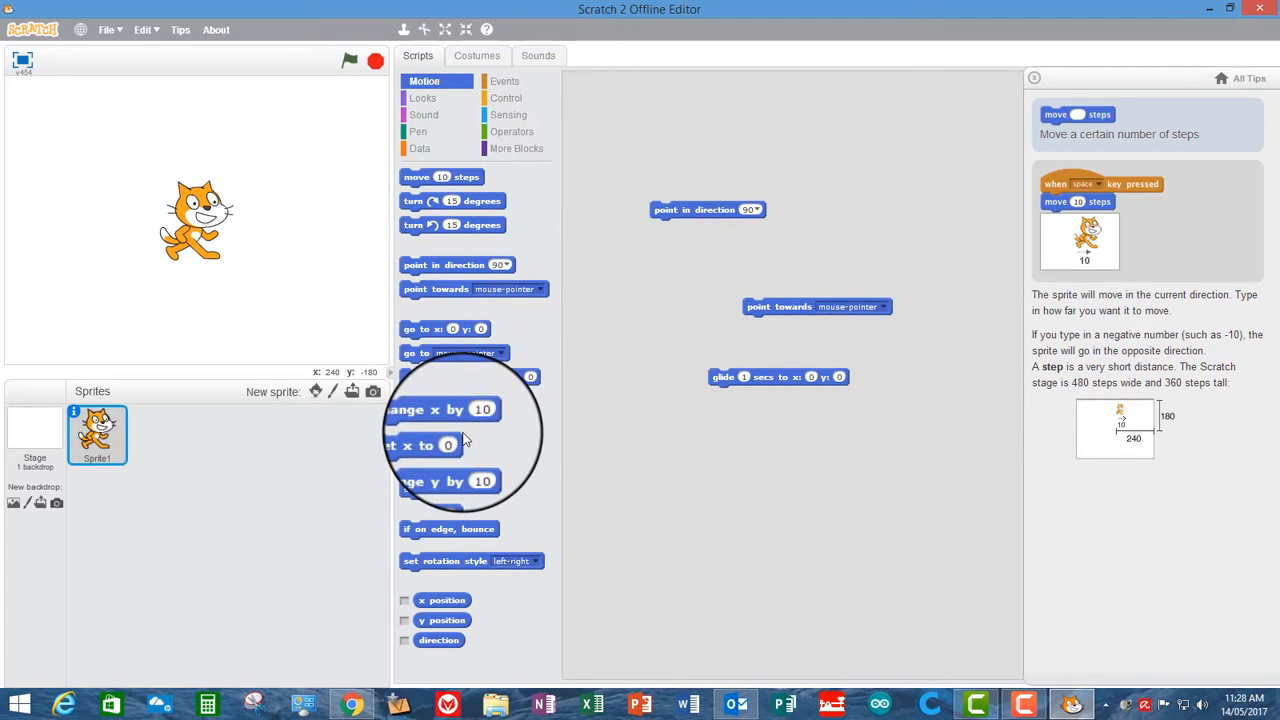
# Visit All Tips, the Blocks tab and Block help, then close the Tips panel
pyautogui.click(1248, 77)
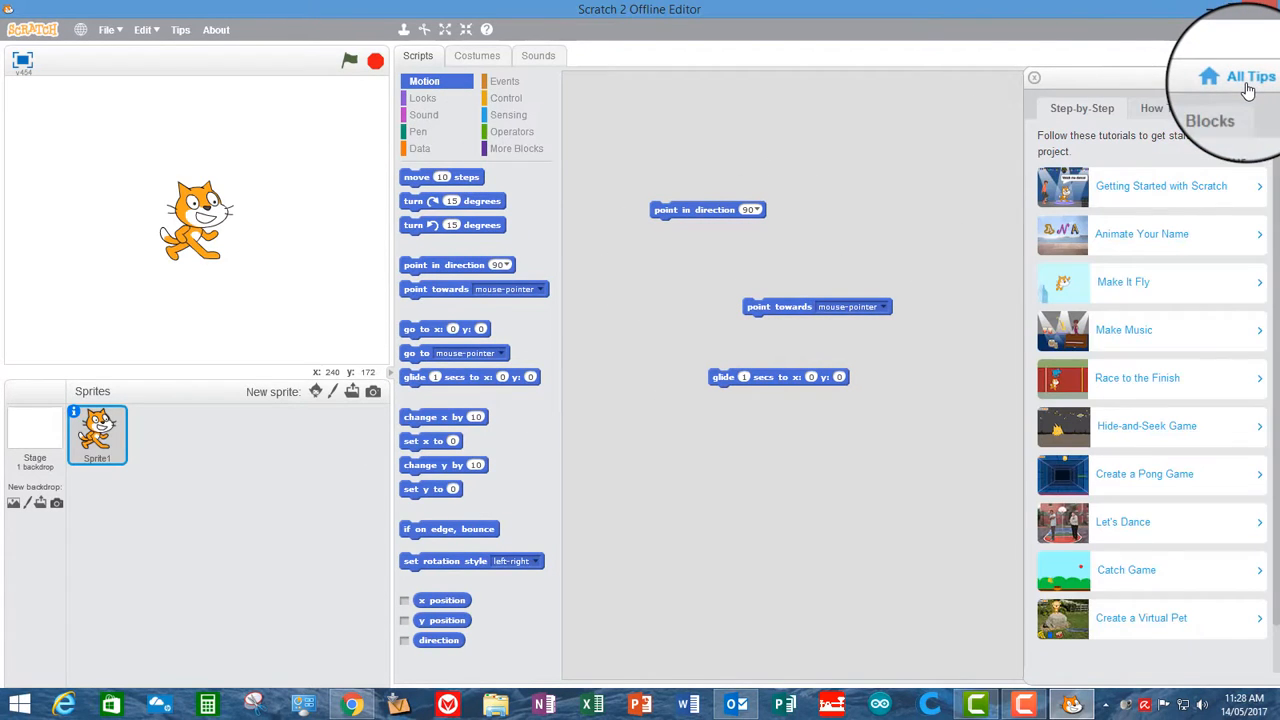
pyautogui.click(1221, 108)
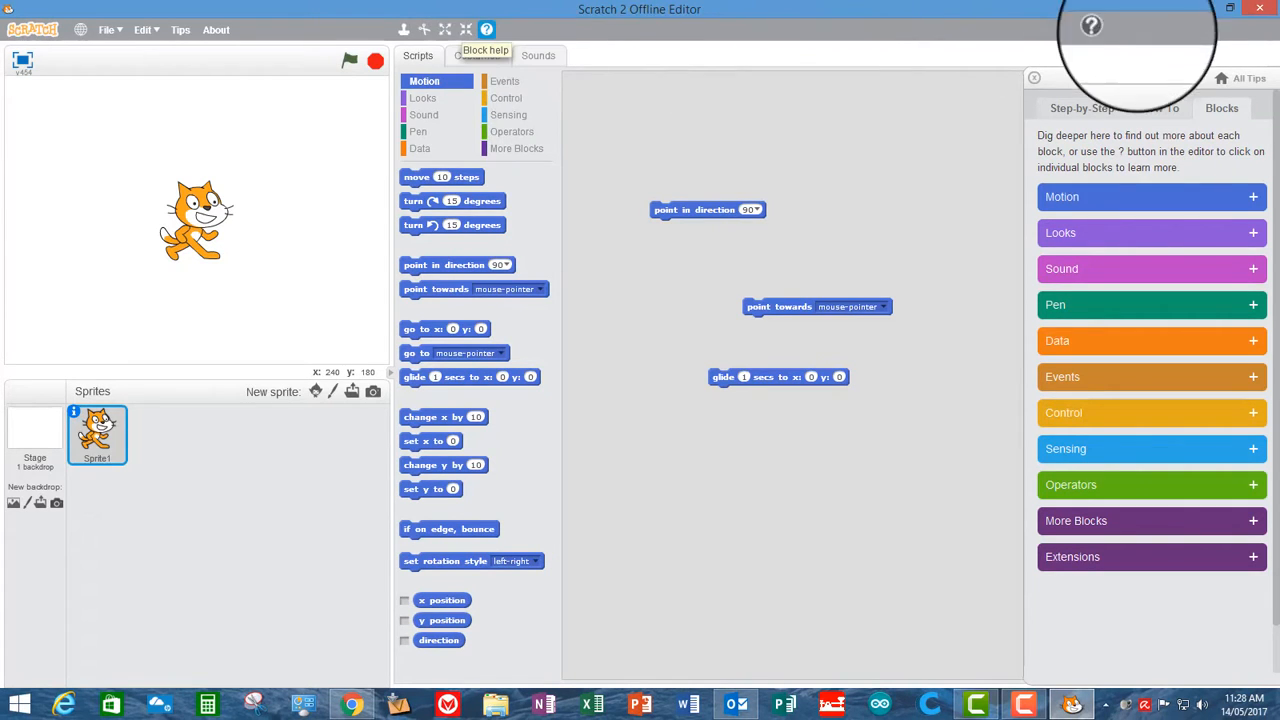
pyautogui.click(485, 28)
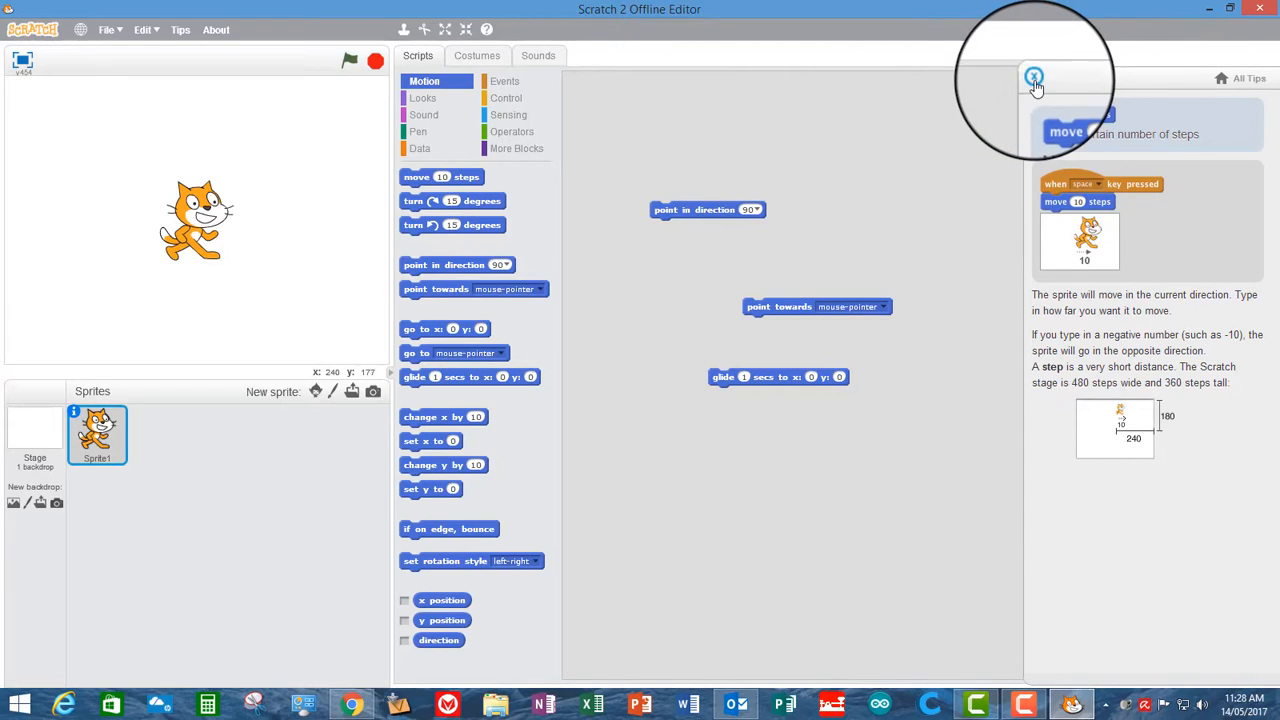
pyautogui.click(1034, 78)
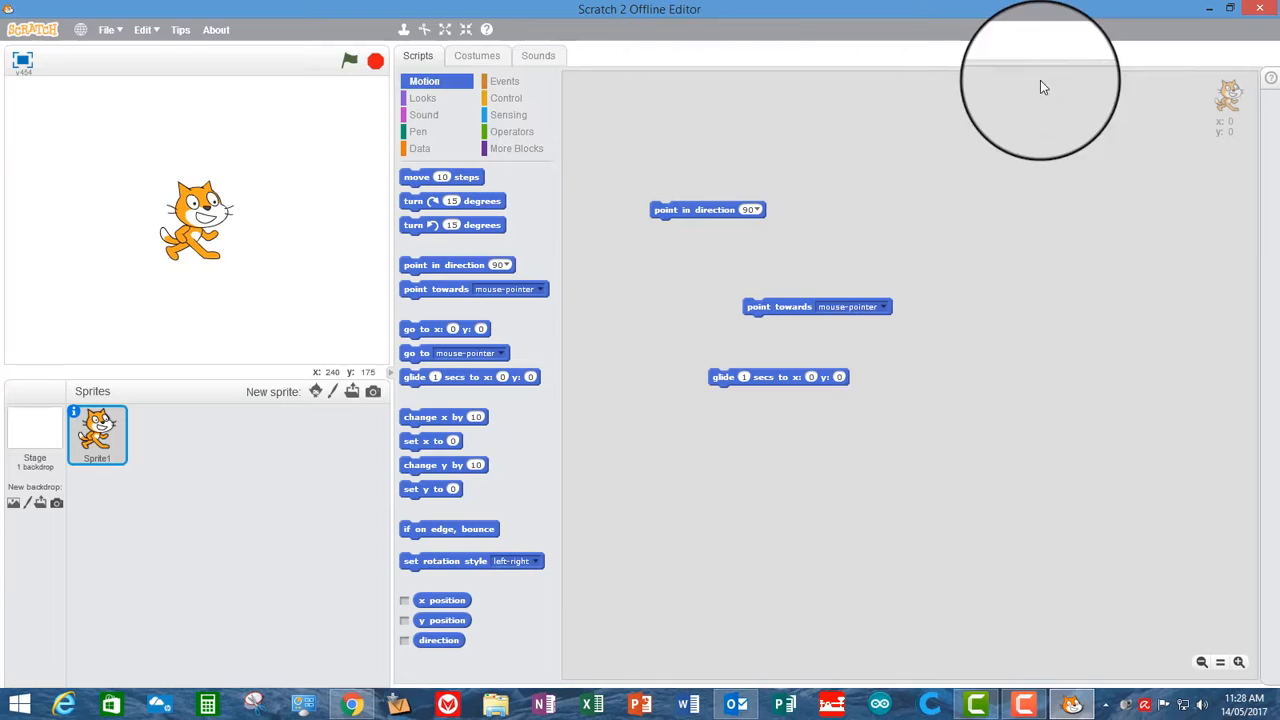
pyautogui.moveTo(333, 162)
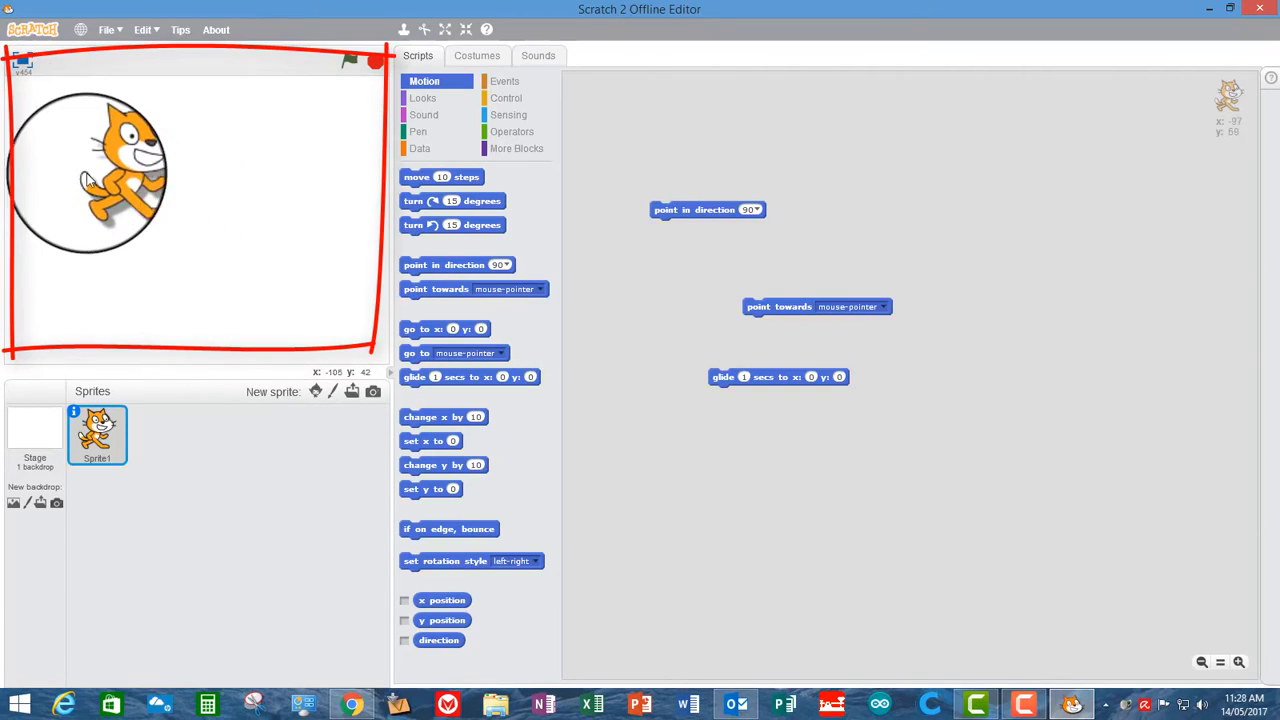
# Drag the cat sprite to the stage's top-left (x -158, y 98)
pyautogui.moveTo(85, 175); pyautogui.dragTo(65, 160)
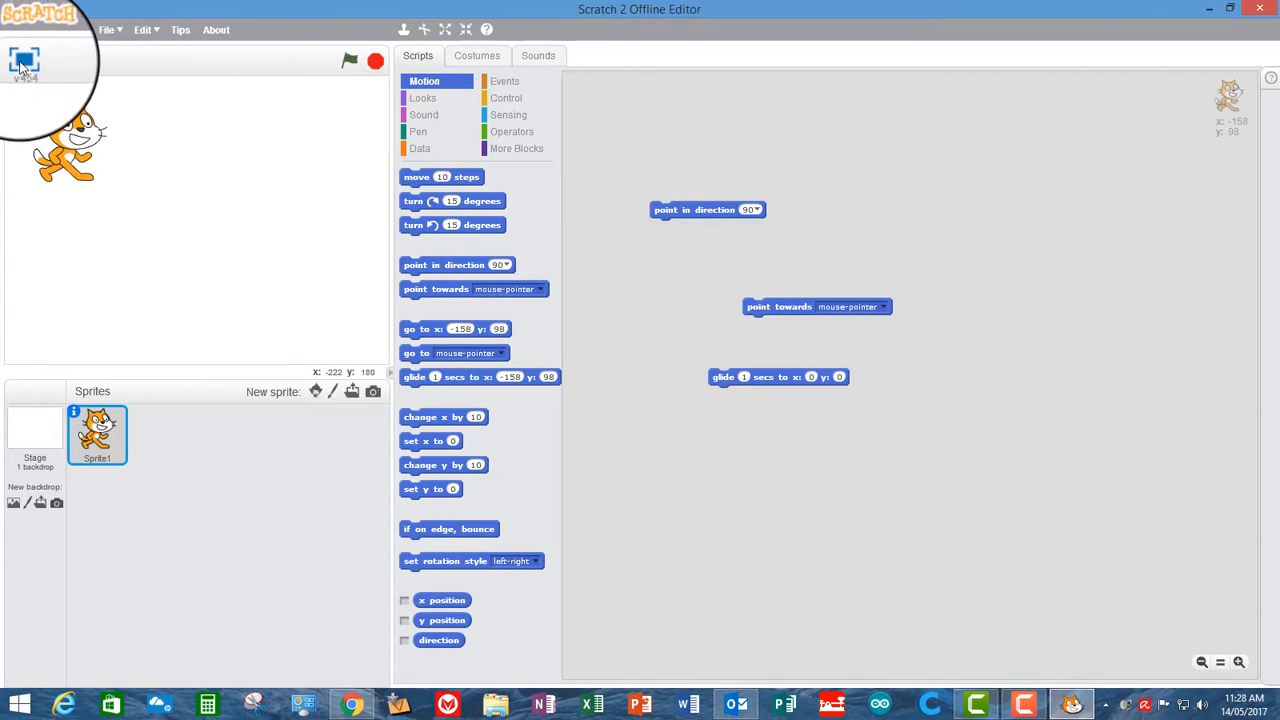
pyautogui.click(445, 29)
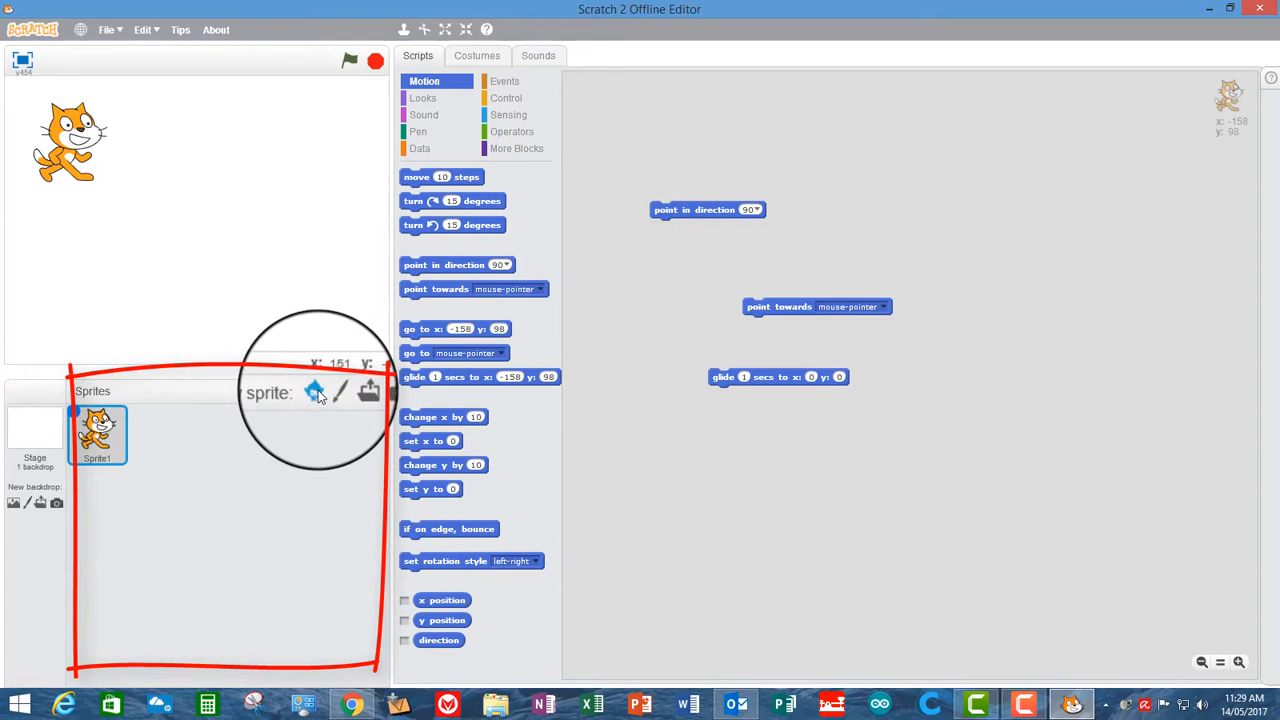
# Add the Beachball sprite from the library and open the Backdrop Library
pyautogui.click(314, 391)
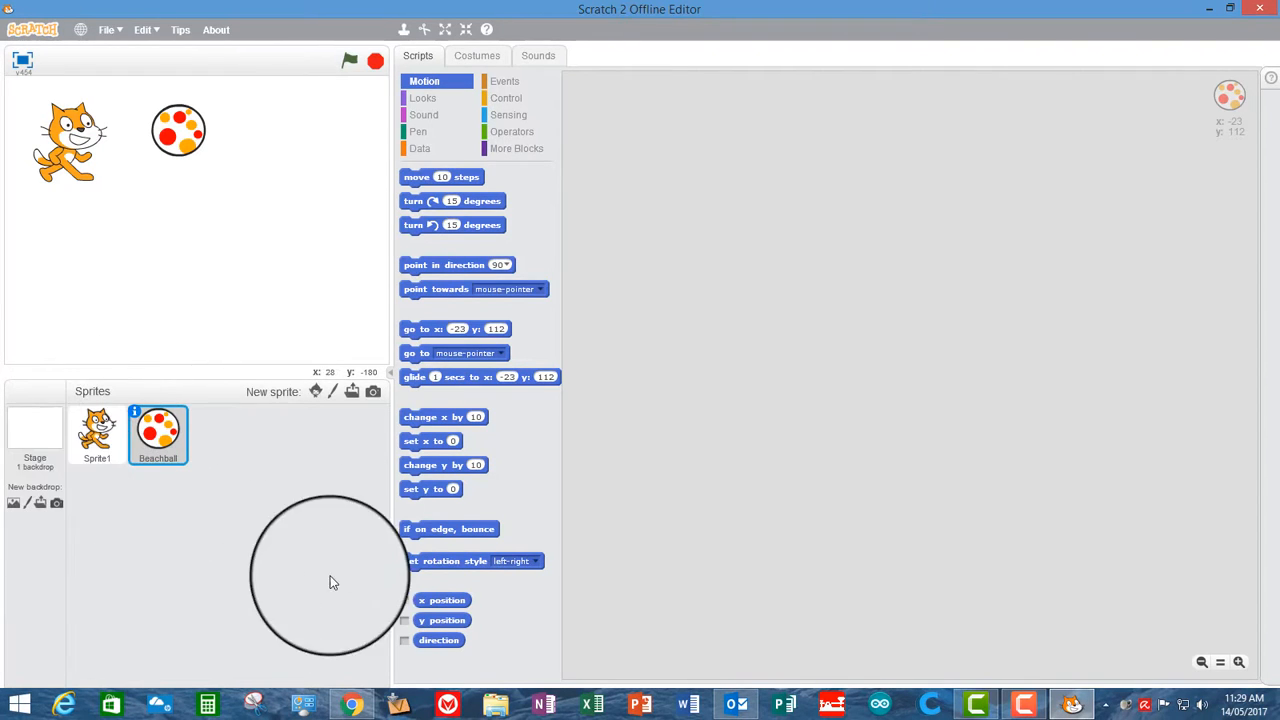
pyautogui.moveTo(160, 555)
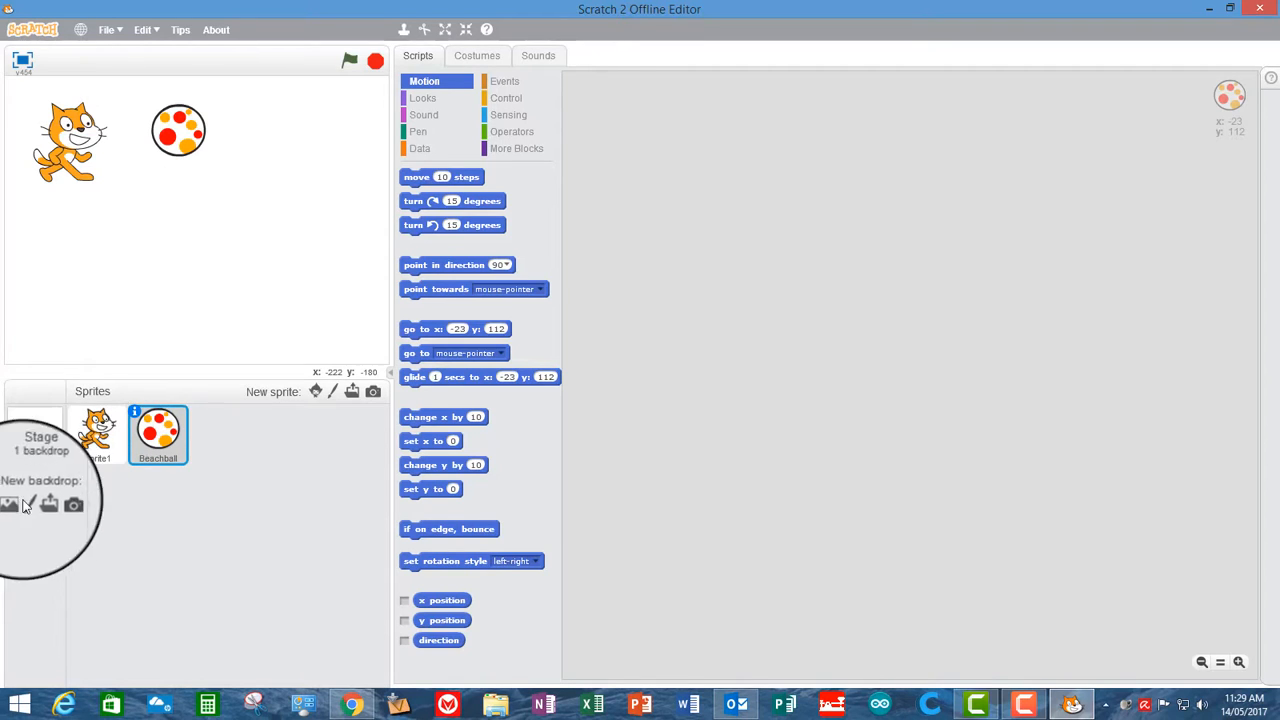
pyautogui.click(8, 504)
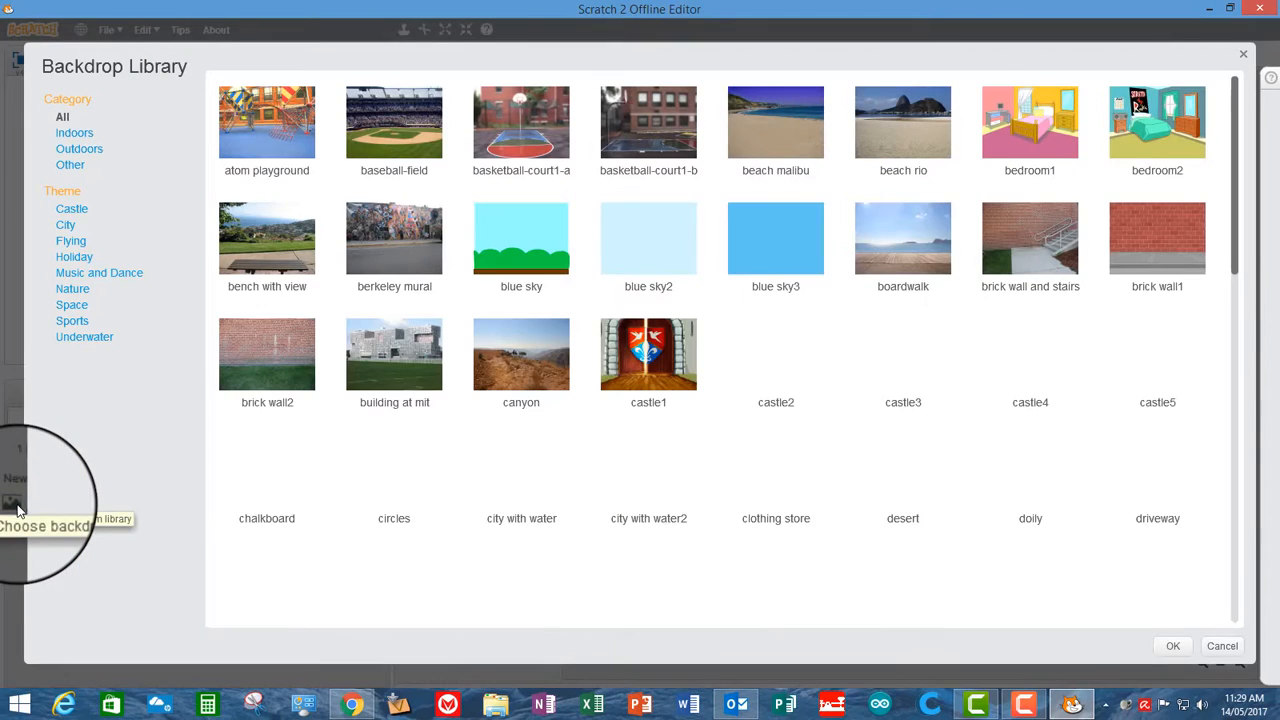
# Scroll the Backdrop Library and add the gingerbread house backdrop to the stage
pyautogui.scroll(-3)
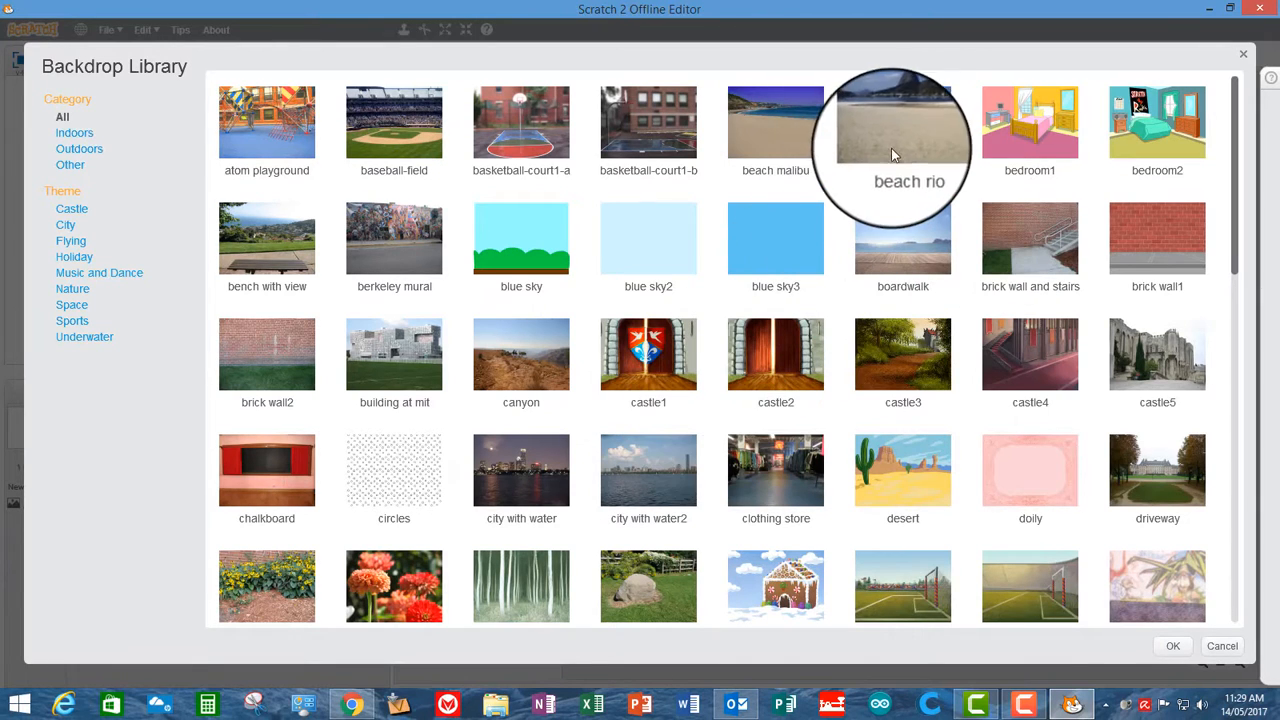
pyautogui.moveTo(835, 476)
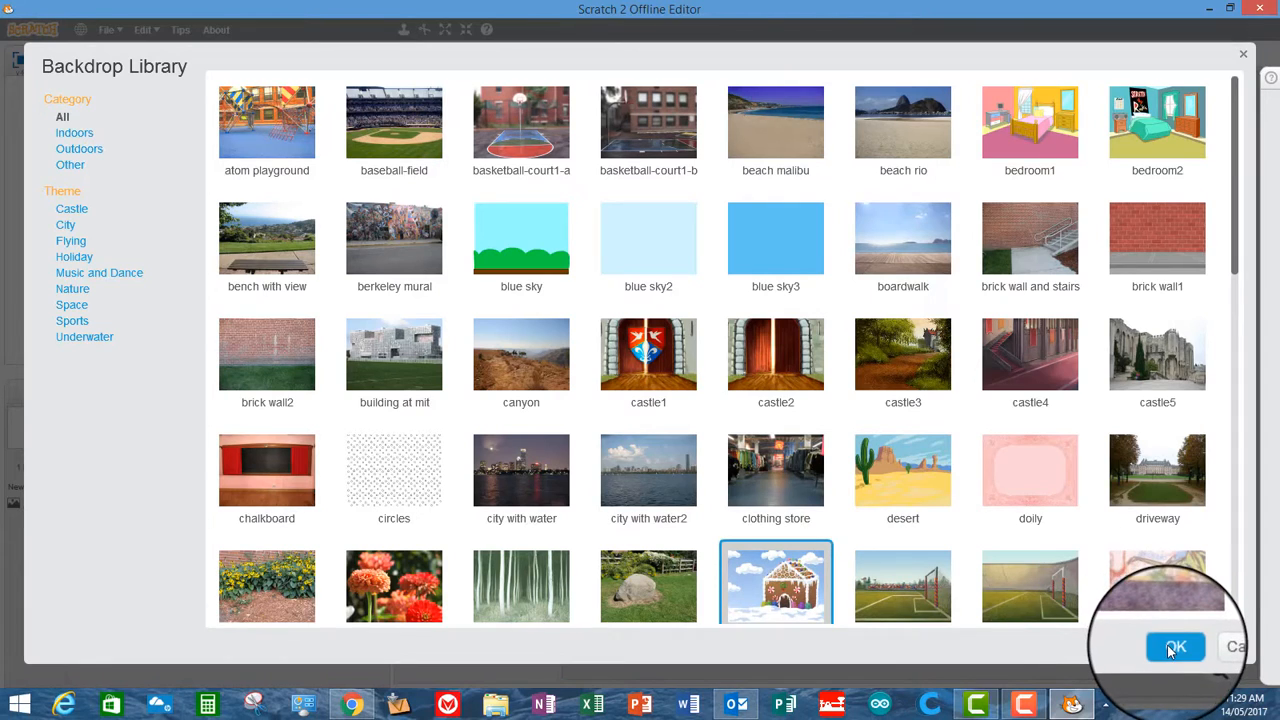
pyautogui.click(1175, 647)
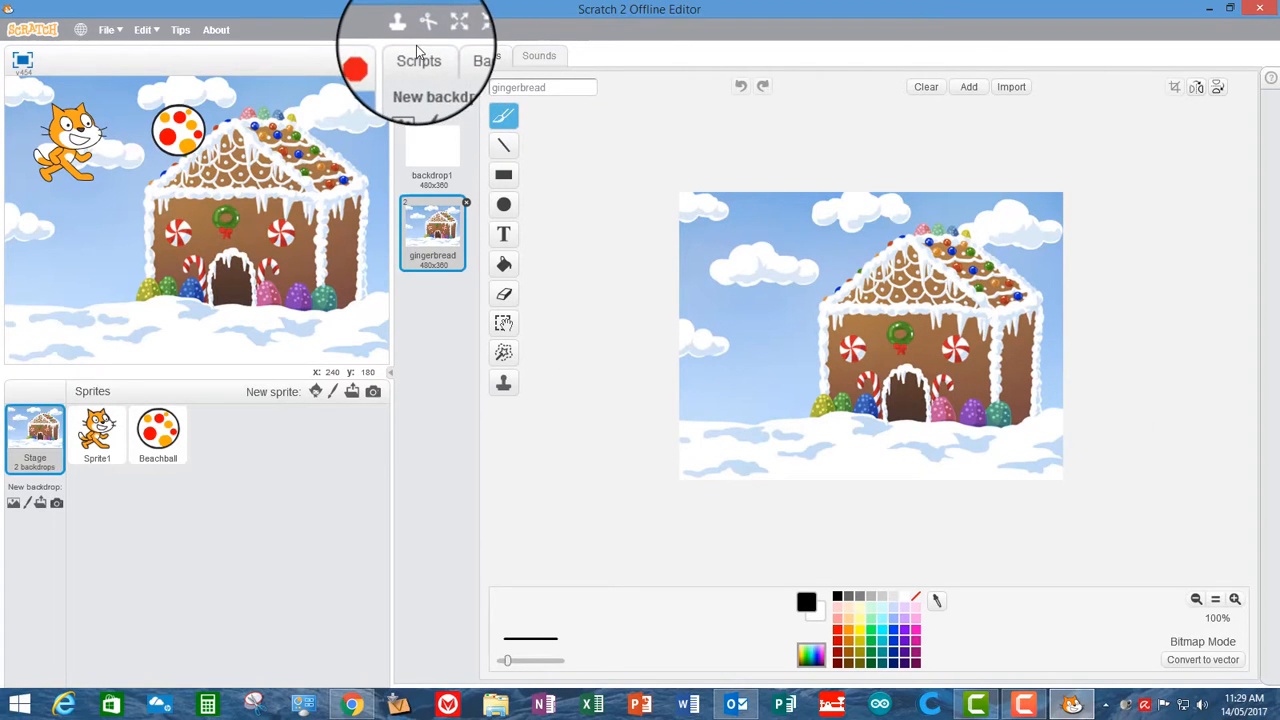
# View the Stage's Scripts tab, then select the cat sprite to see its motion blocks
pyautogui.click(415, 55)
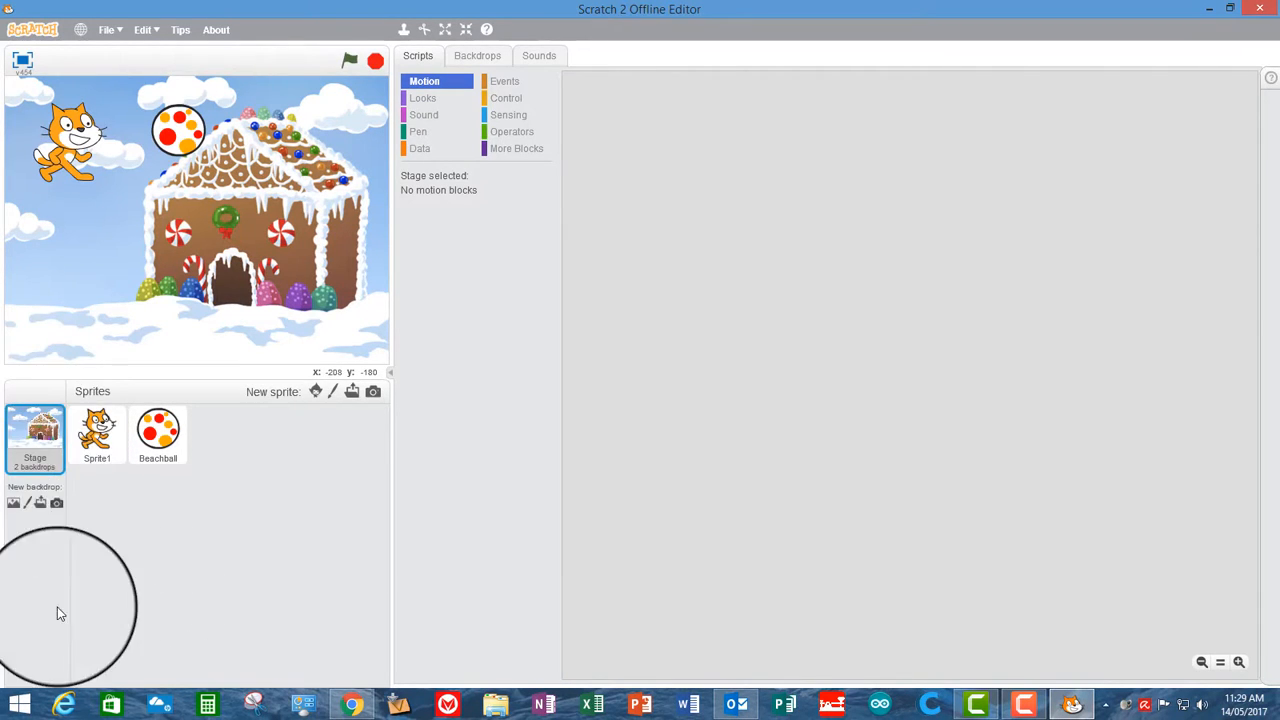
pyautogui.moveTo(40, 637)
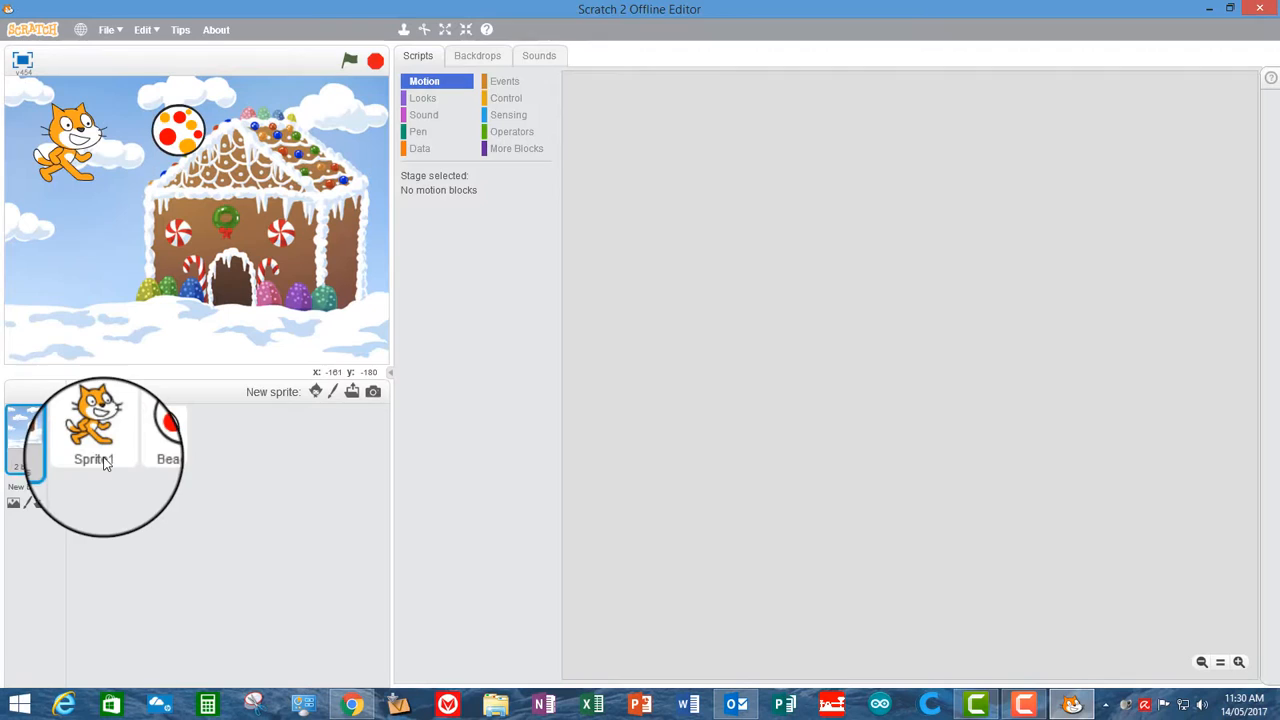
pyautogui.click(95, 425)
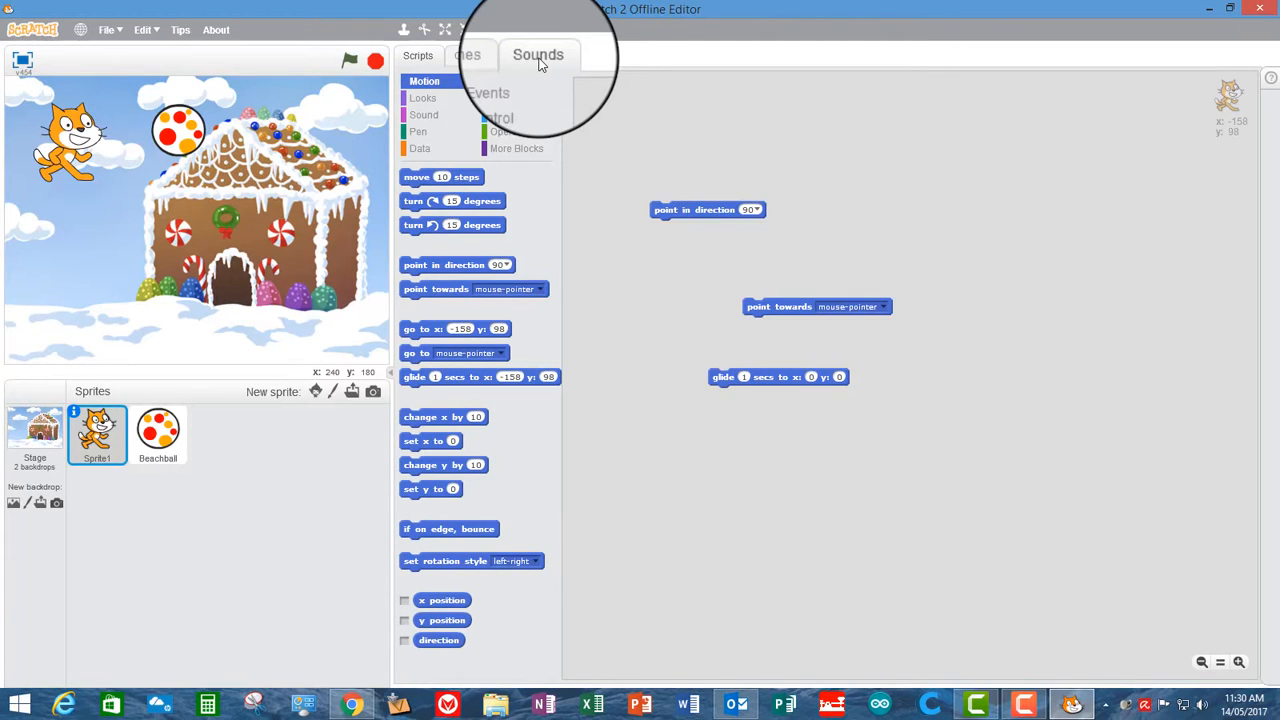
pyautogui.moveTo(455, 320)
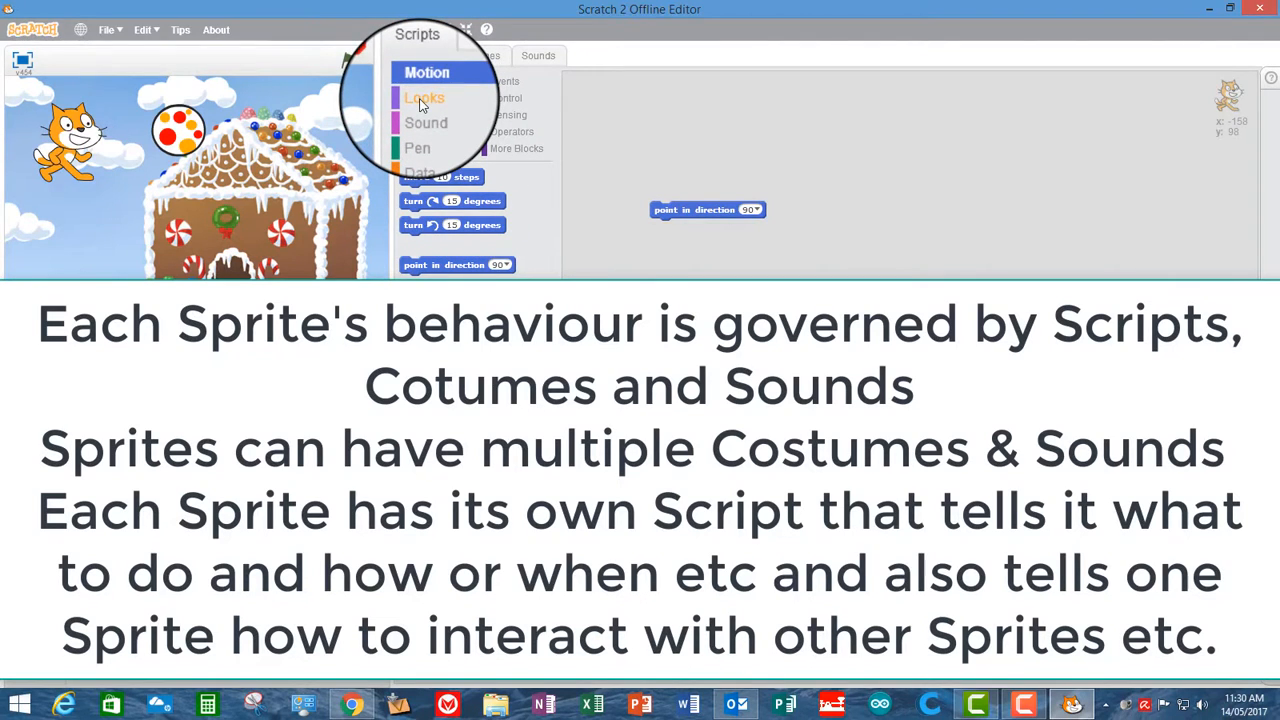
# Cycle the palette through Motion, Looks, Pen, Data, ending on More Blocks
pyautogui.click(422, 80)
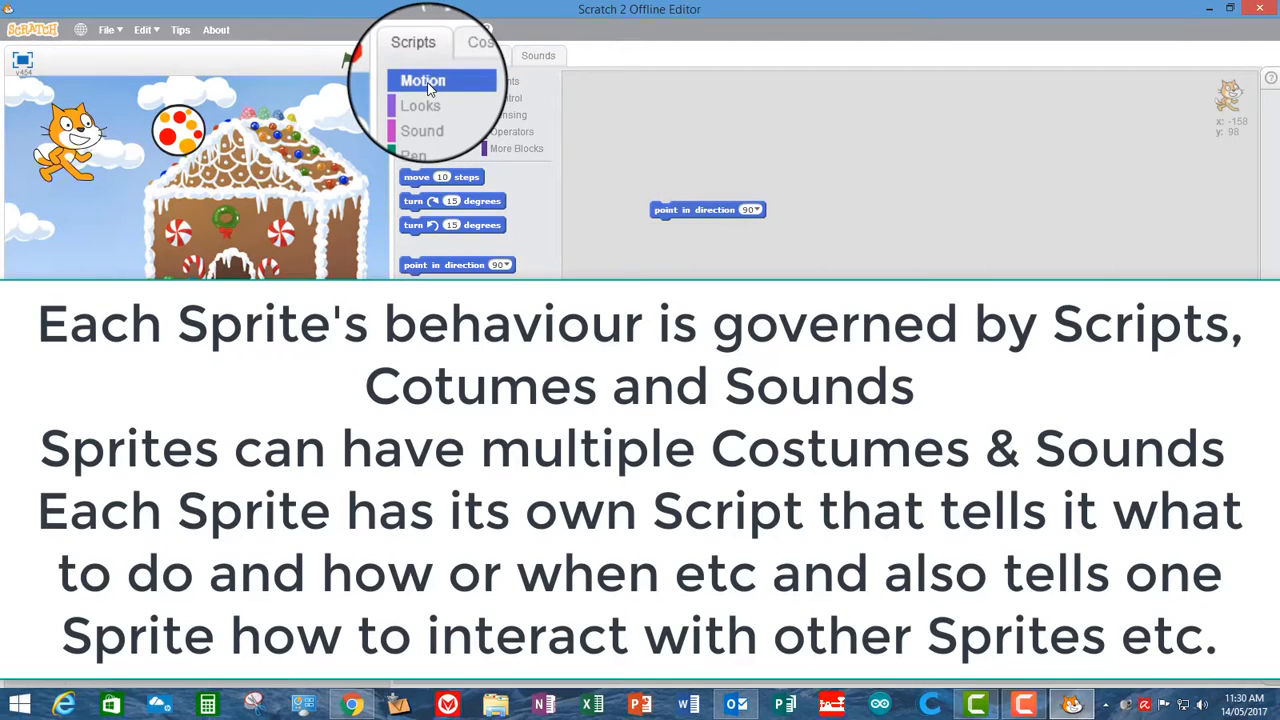
pyautogui.click(420, 98)
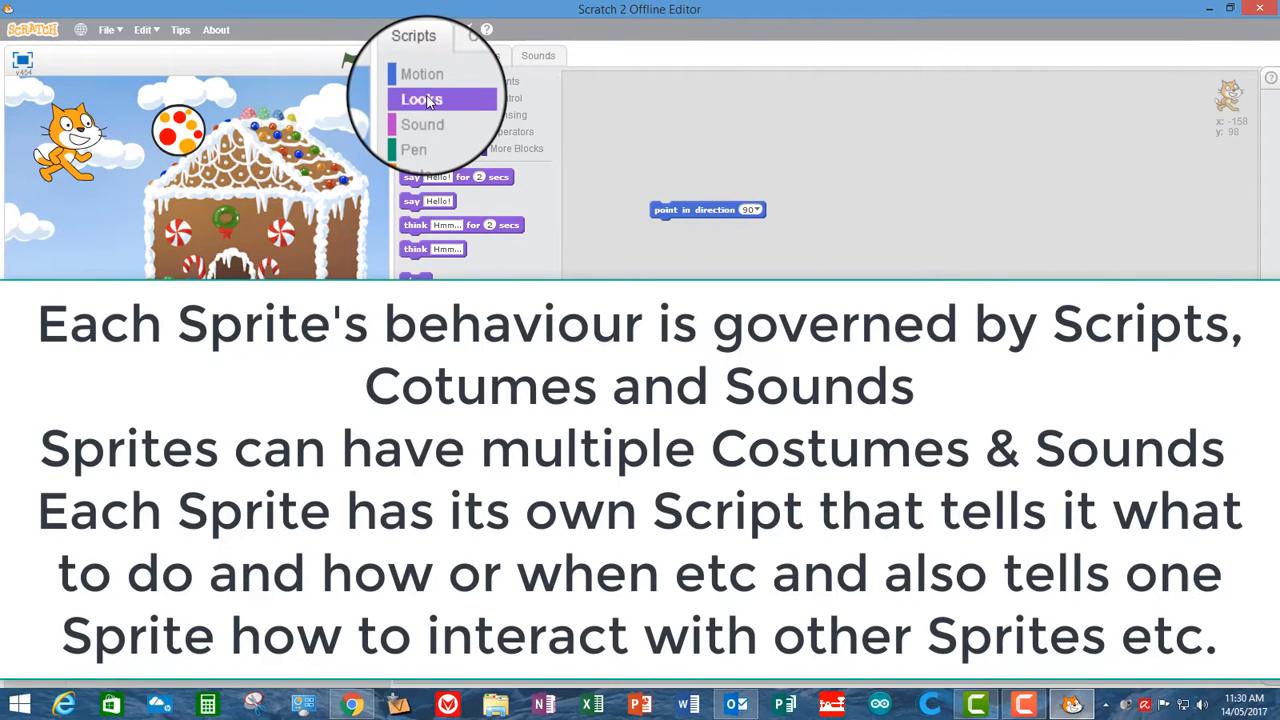
pyautogui.click(413, 149)
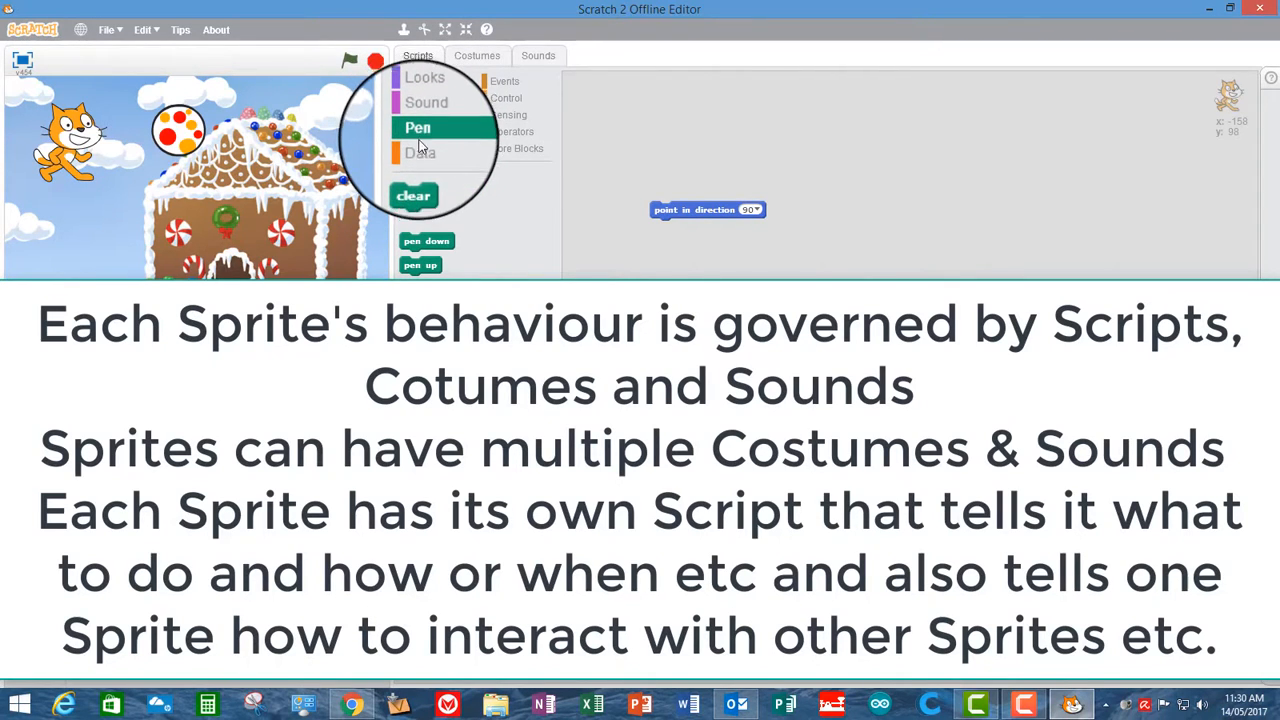
pyautogui.click(420, 152)
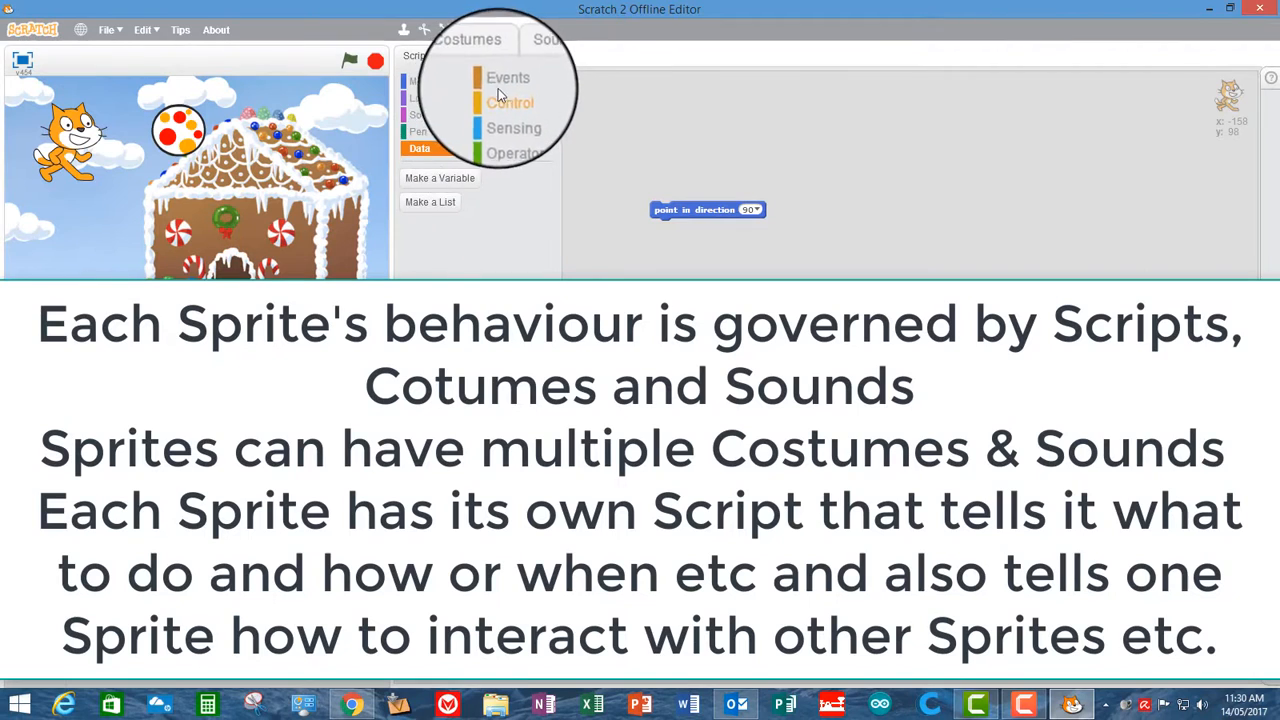
pyautogui.click(508, 77)
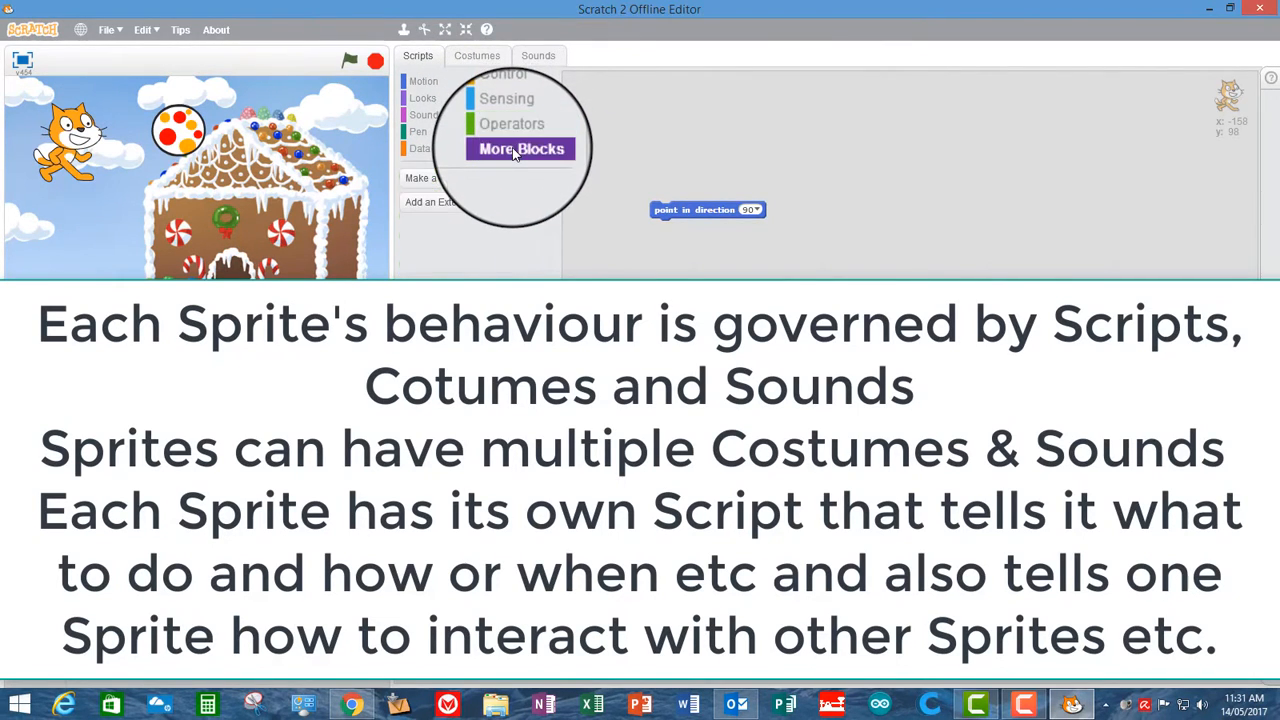
pyautogui.moveTo(490, 140)
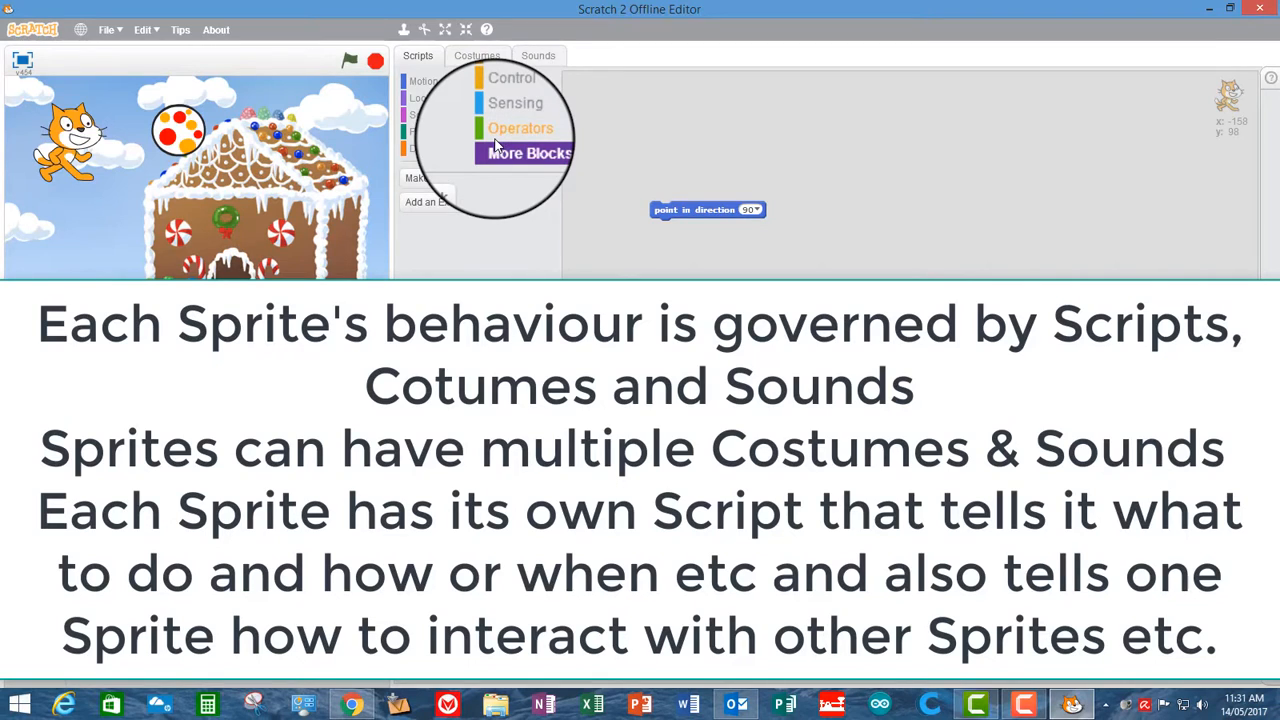